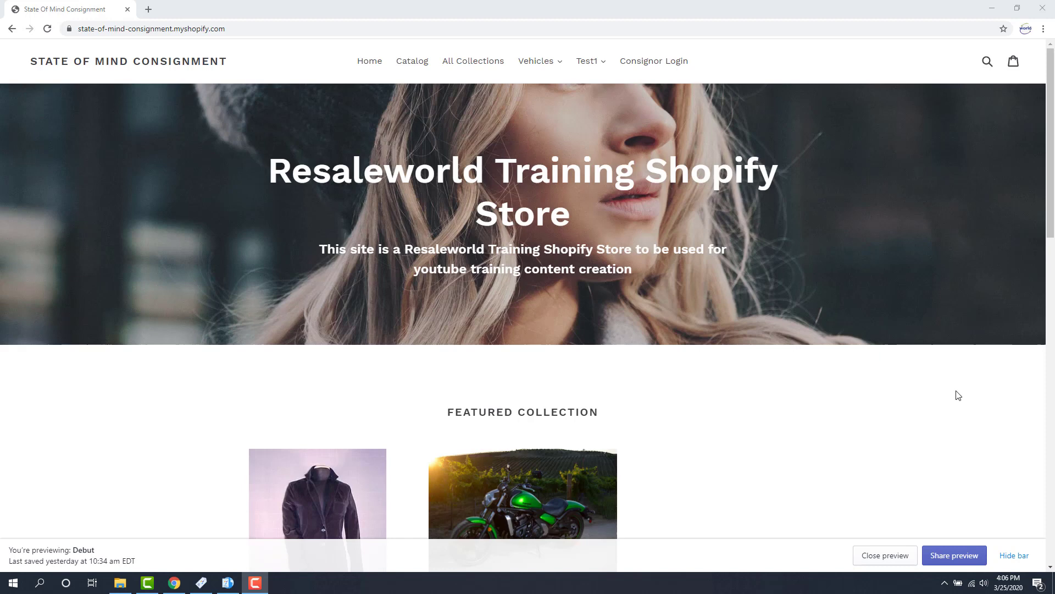
mouse_move(536, 61)
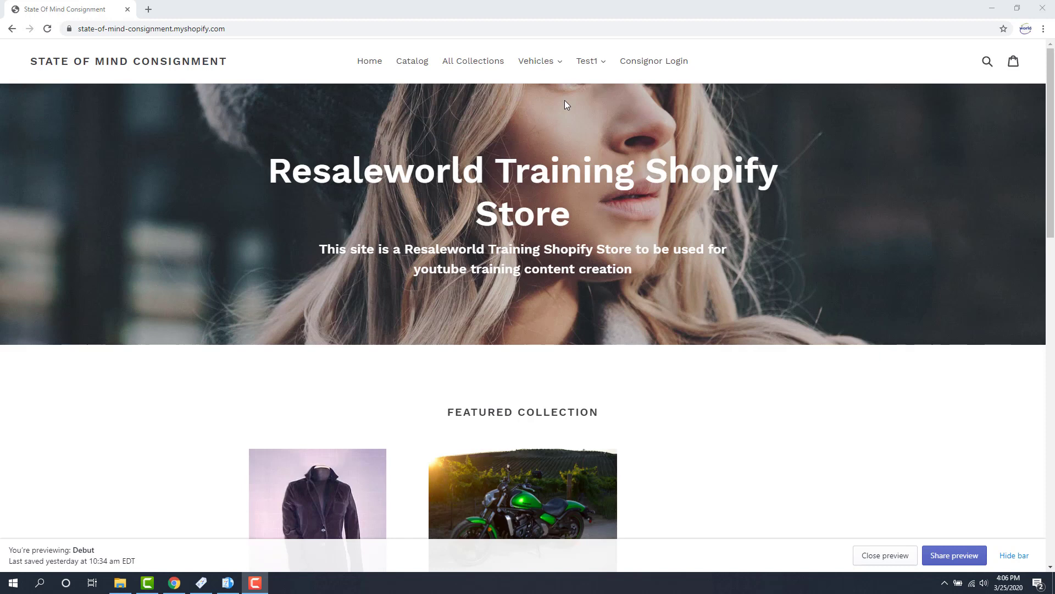
mouse_move(528, 117)
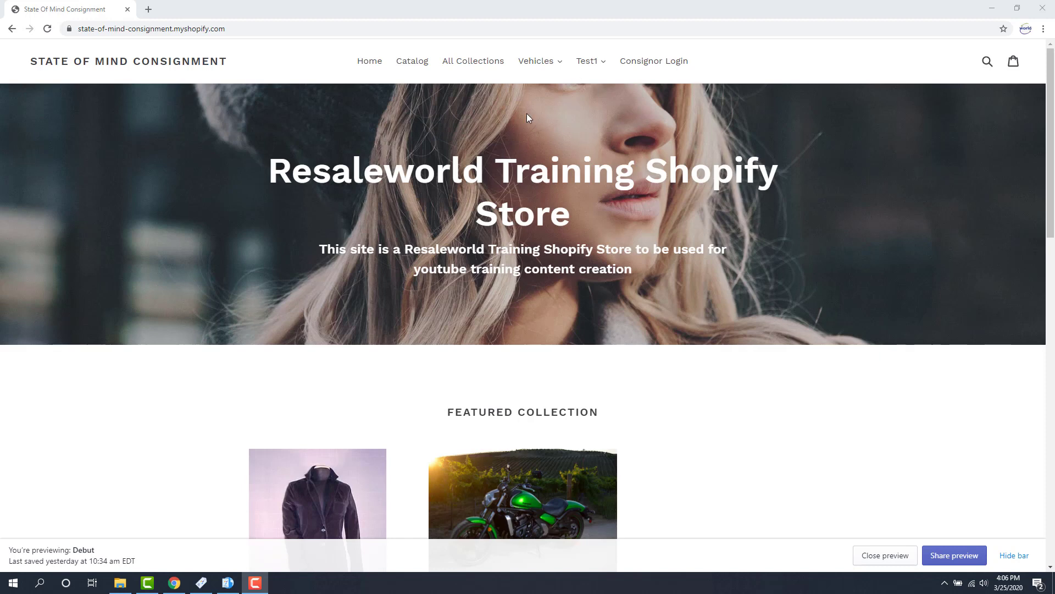
mouse_move(473, 60)
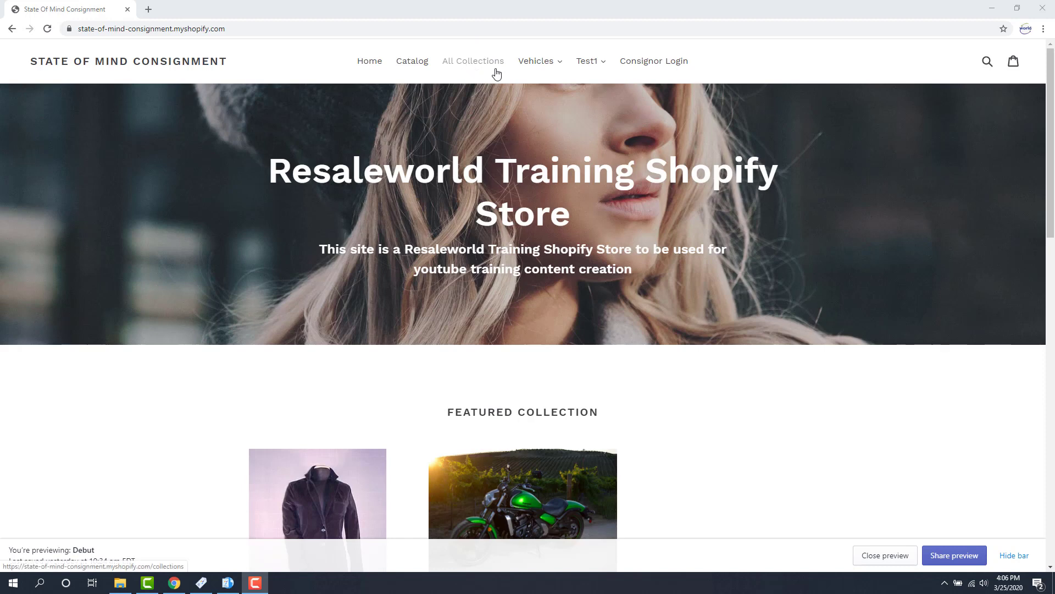
mouse_move(475, 66)
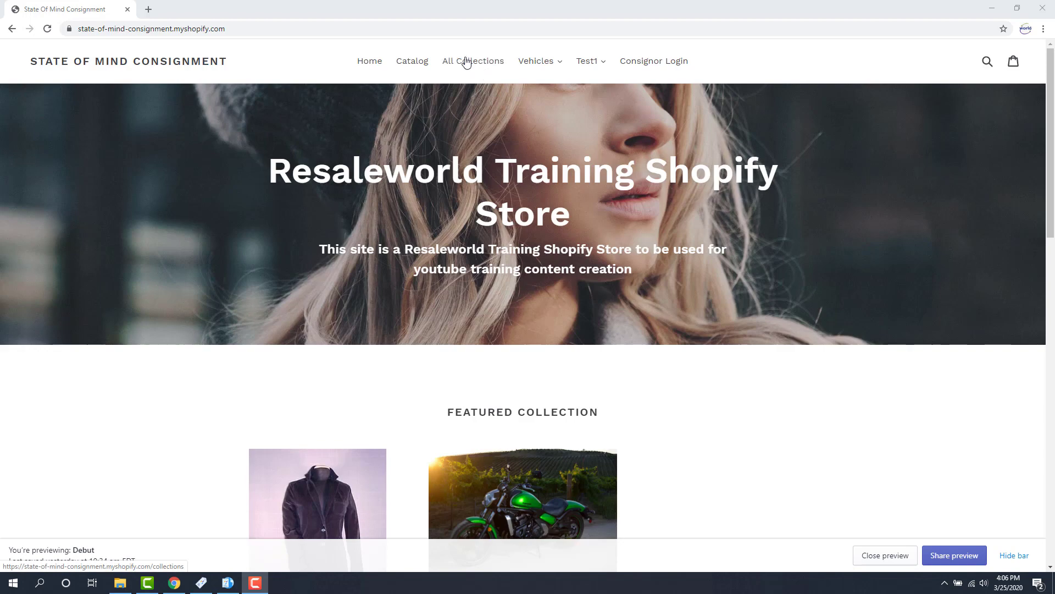
Step: Open All Collections on the storefront, scroll the grid down to Toys and Watson, then back up
left_click(473, 60)
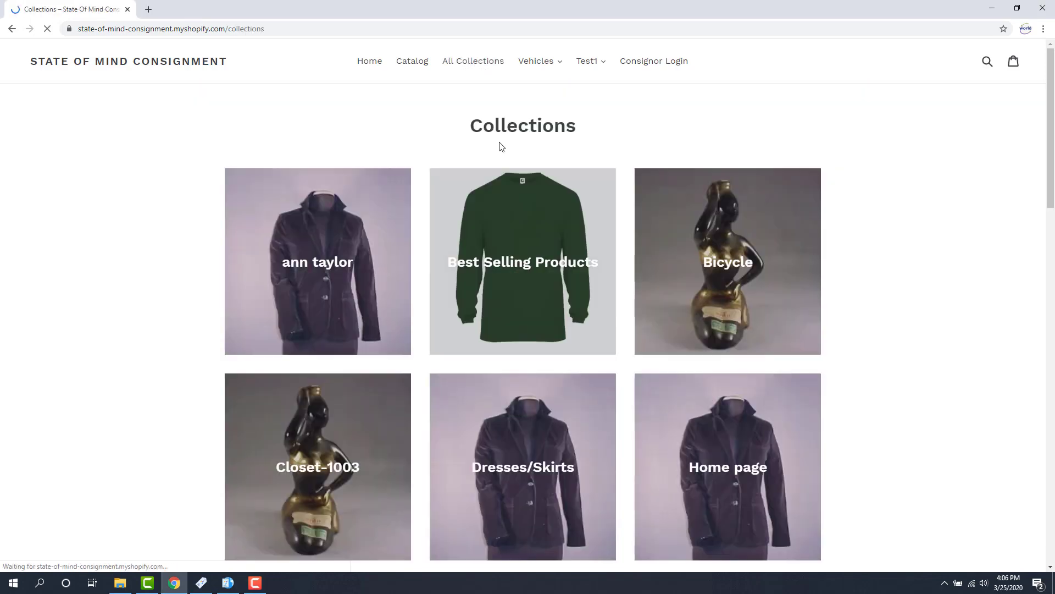
scroll("down", 3)
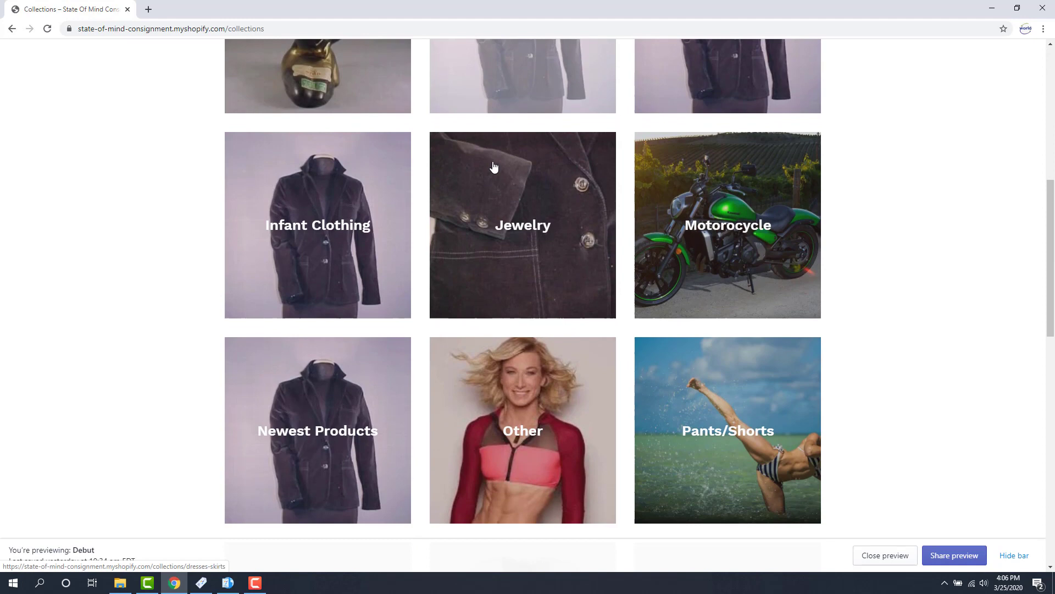
scroll("down", 3)
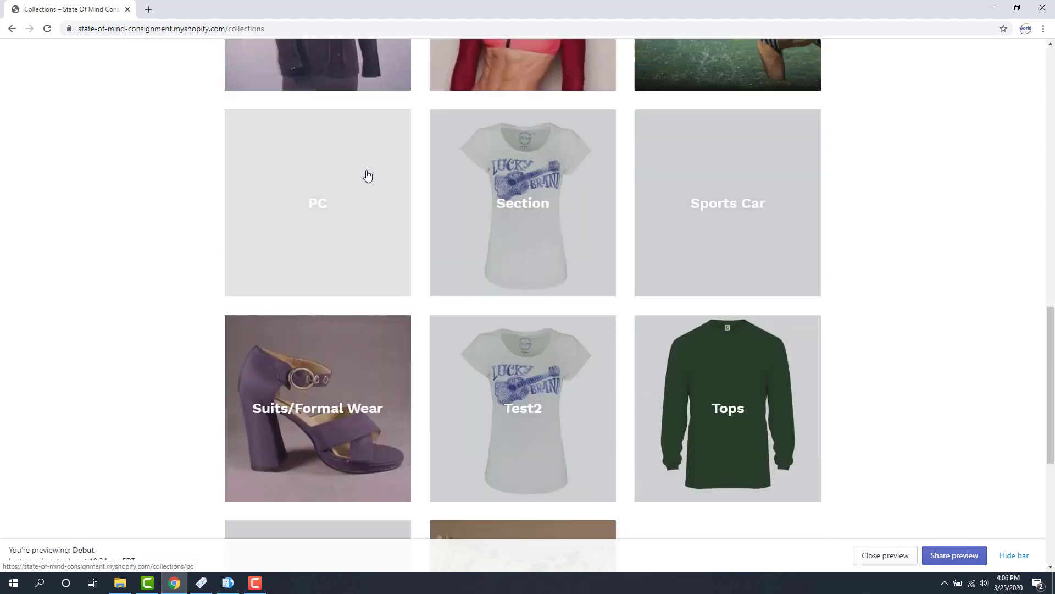
mouse_move(313, 184)
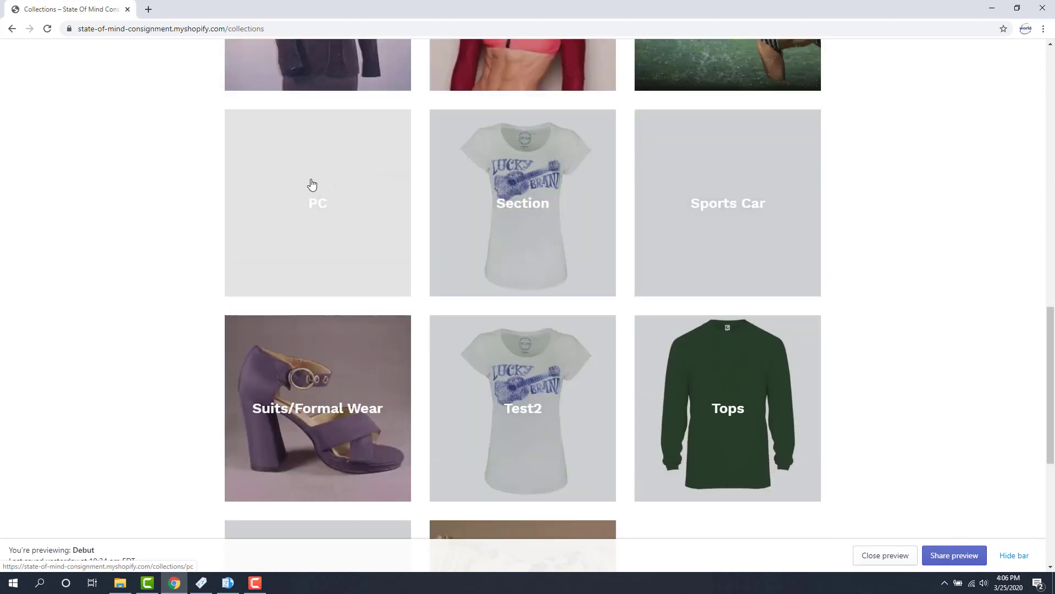
mouse_move(312, 202)
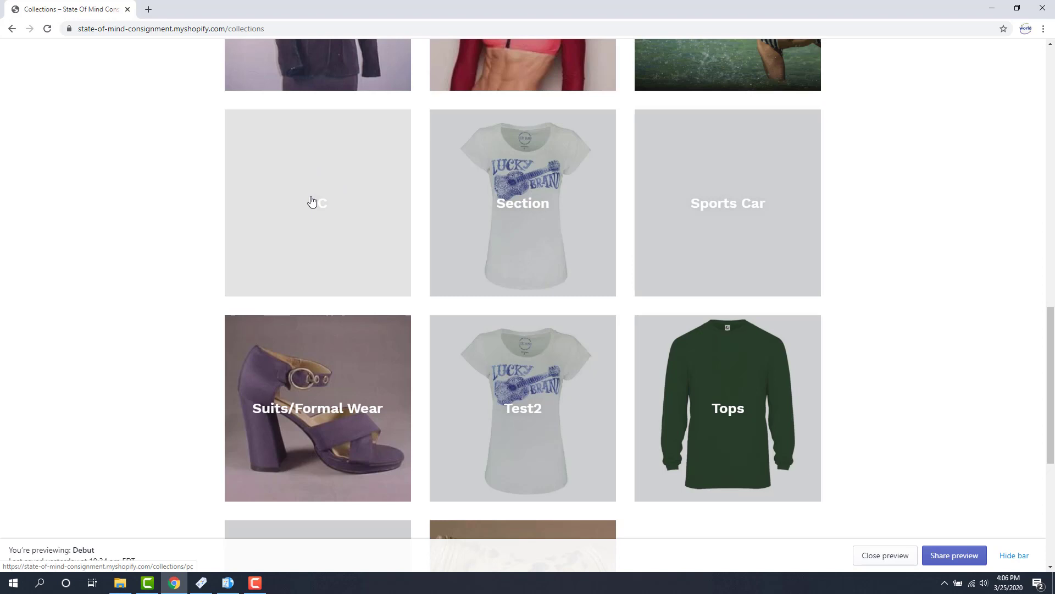
mouse_move(334, 177)
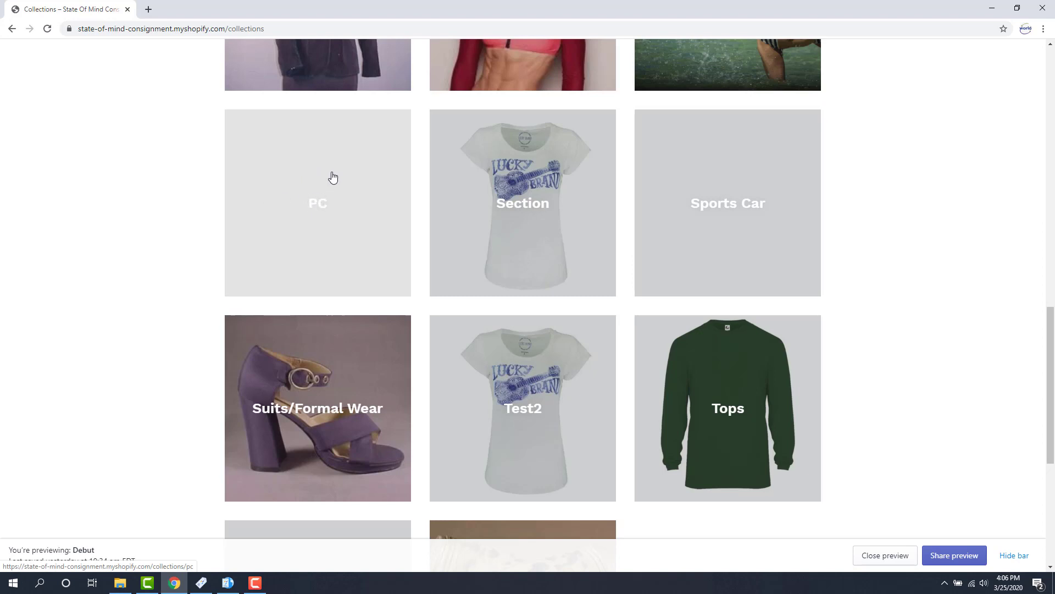
mouse_move(312, 199)
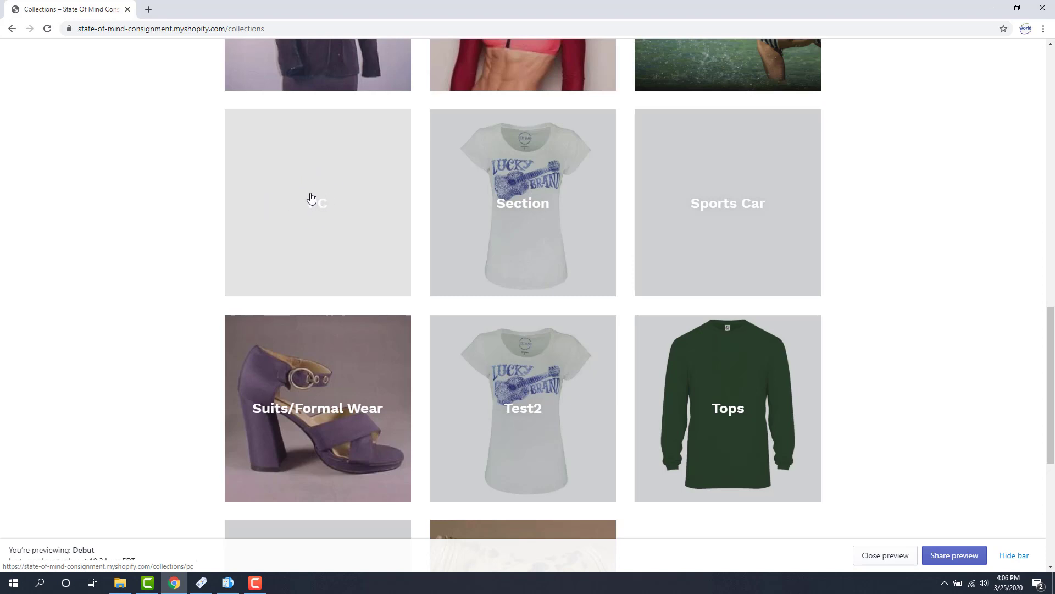
scroll("down", 3)
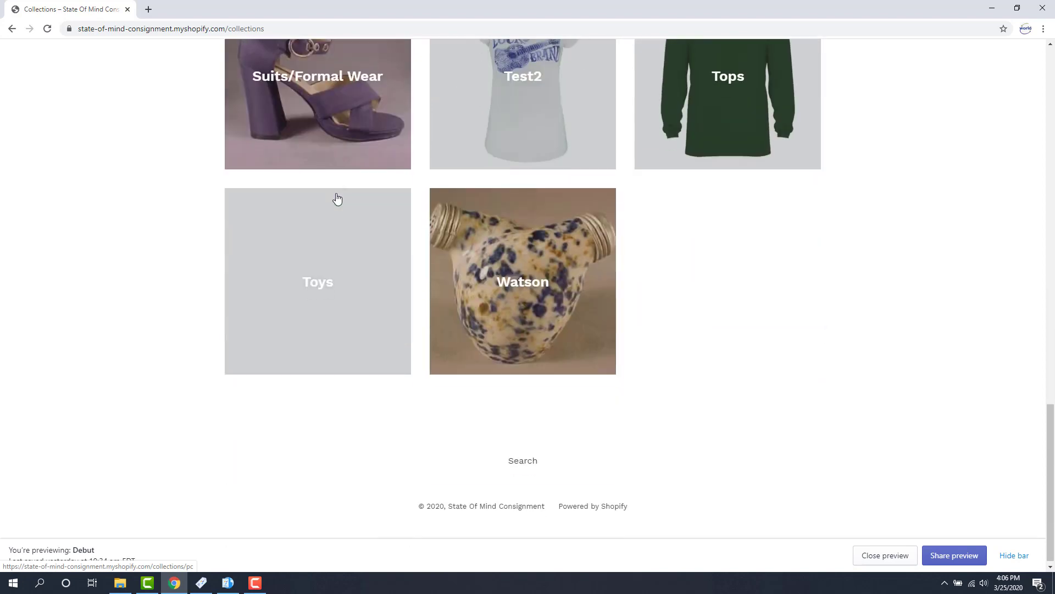
scroll("up", 3)
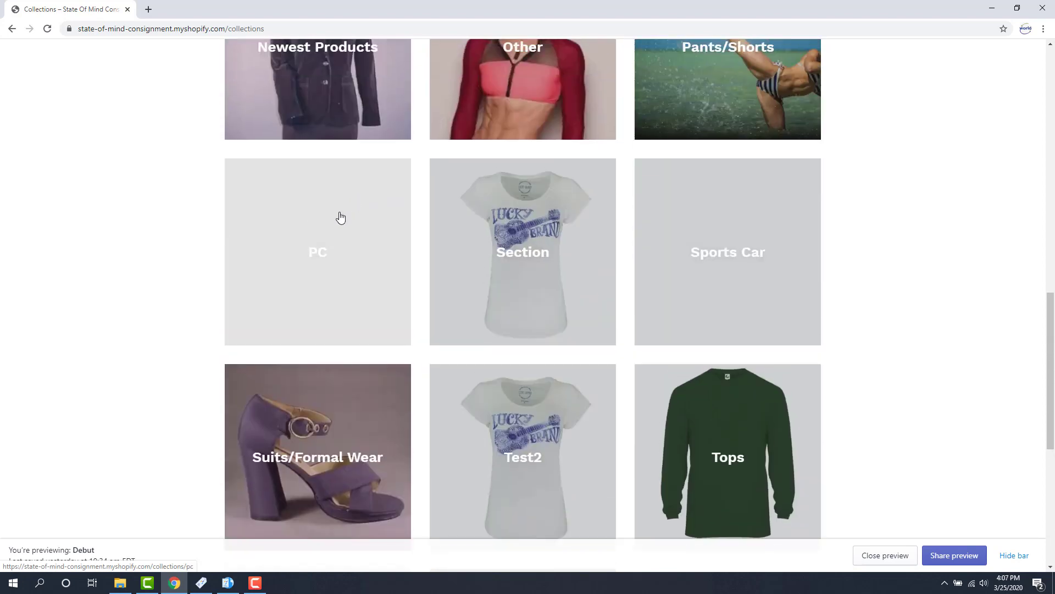
mouse_move(381, 243)
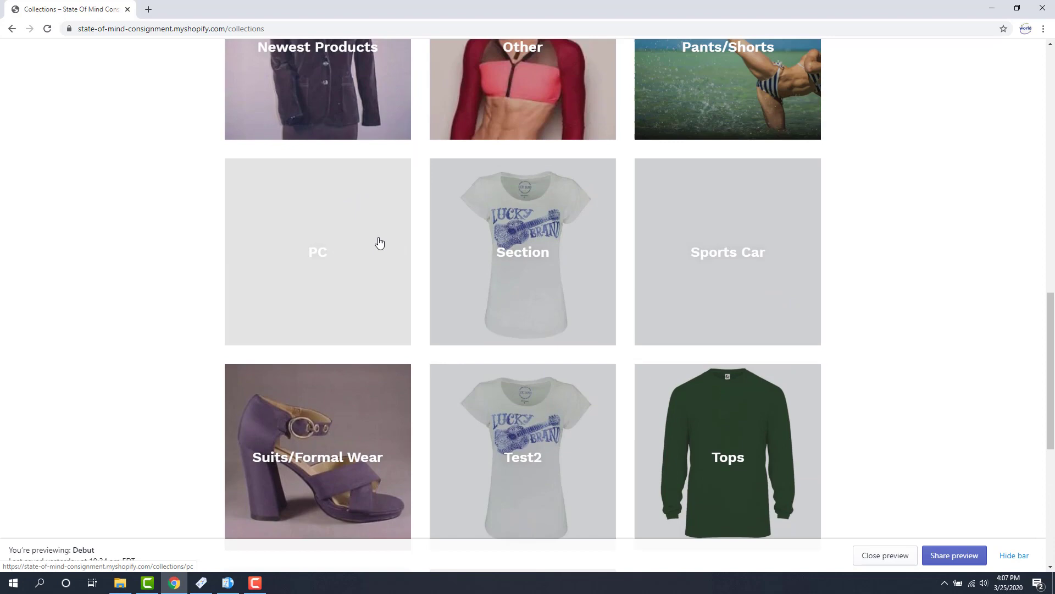
mouse_move(330, 244)
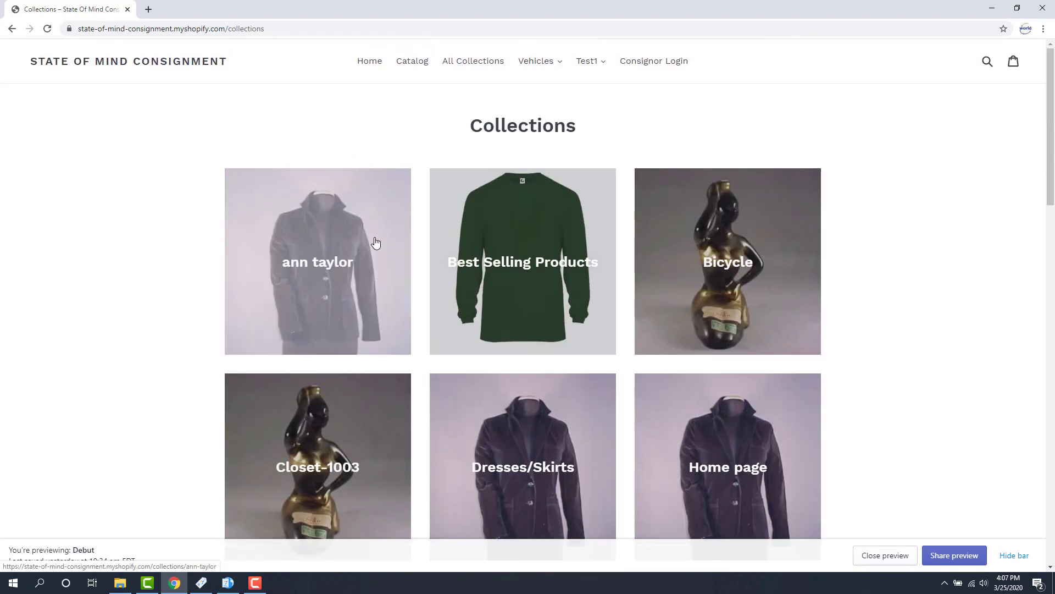
mouse_move(376, 229)
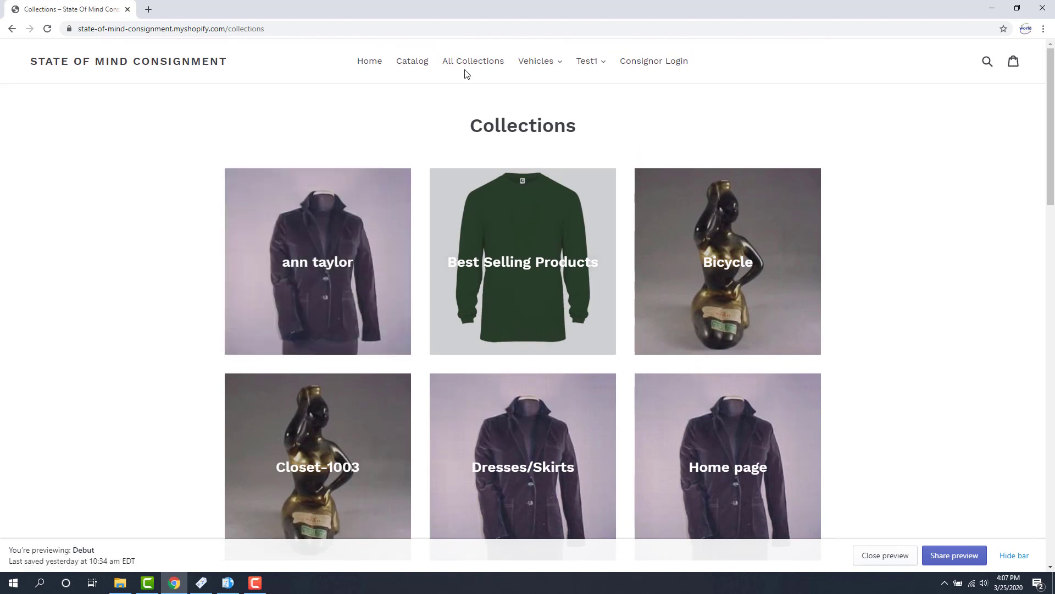
mouse_move(473, 64)
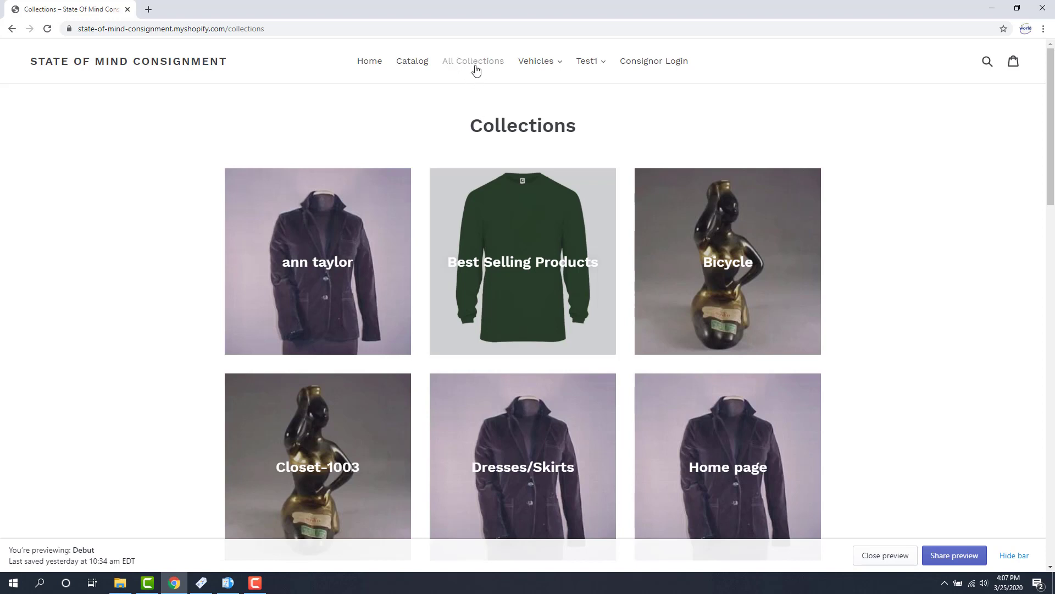
mouse_move(476, 96)
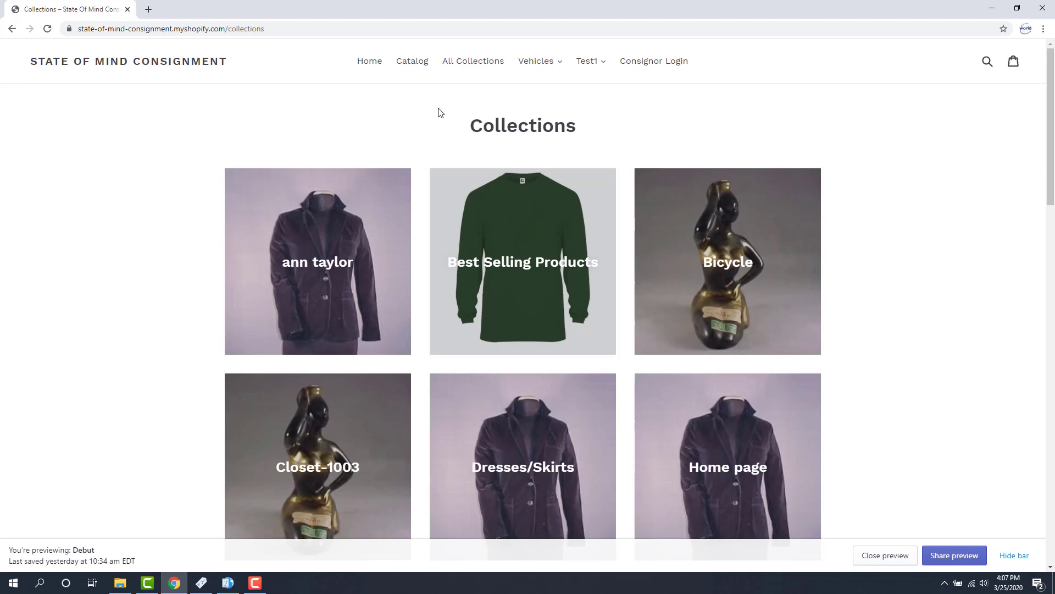
mouse_move(528, 83)
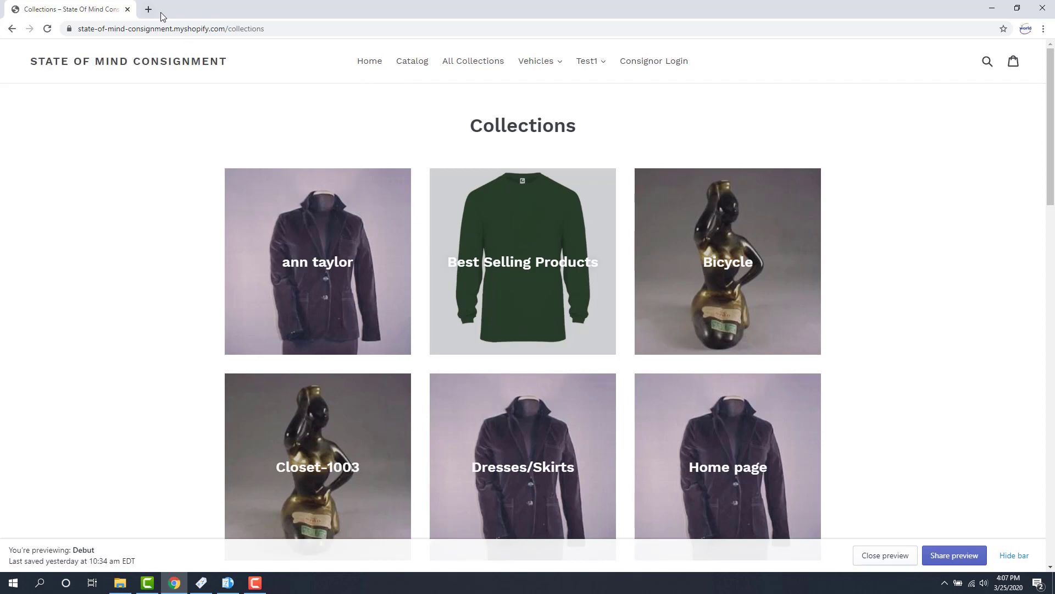
Step: Load state-of-mind-consignment.myshopify.com/admin in a new browser tab
left_click(148, 9)
type("state-of-mind-consignment.myshopify")
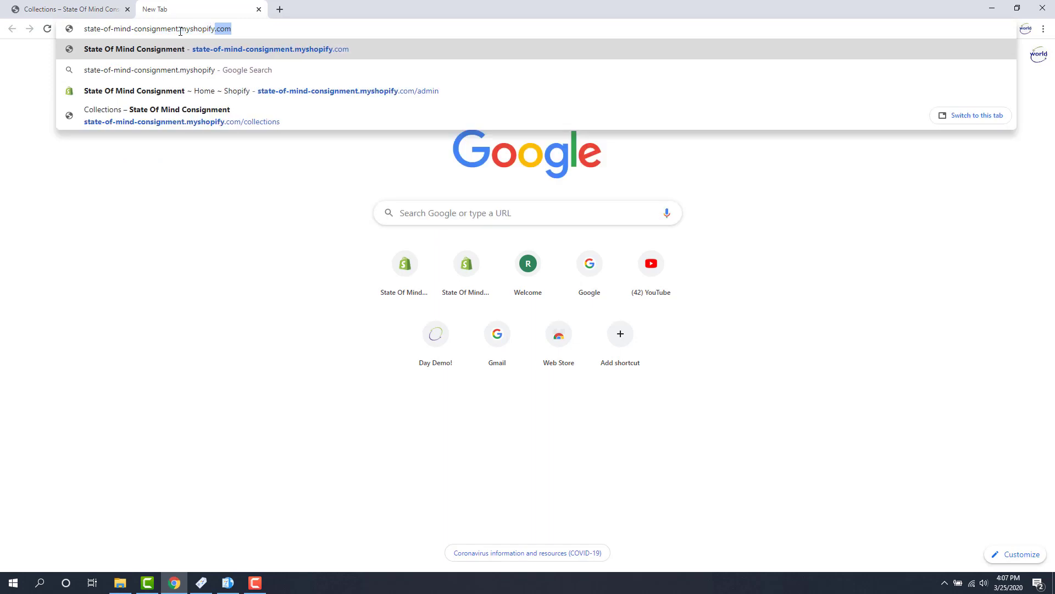
type("/admin")
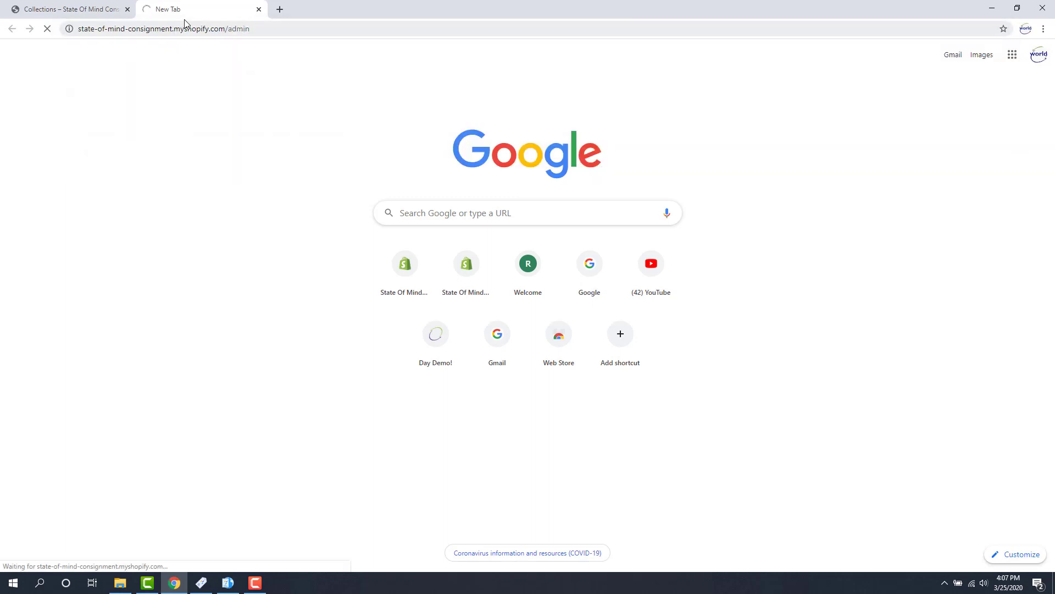
mouse_move(221, 109)
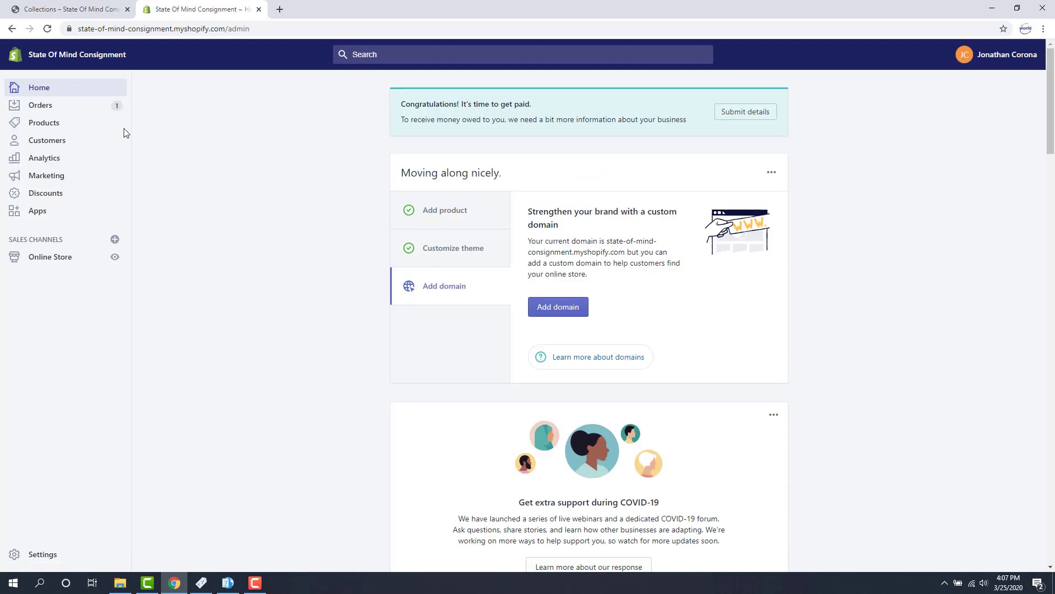
mouse_move(43, 123)
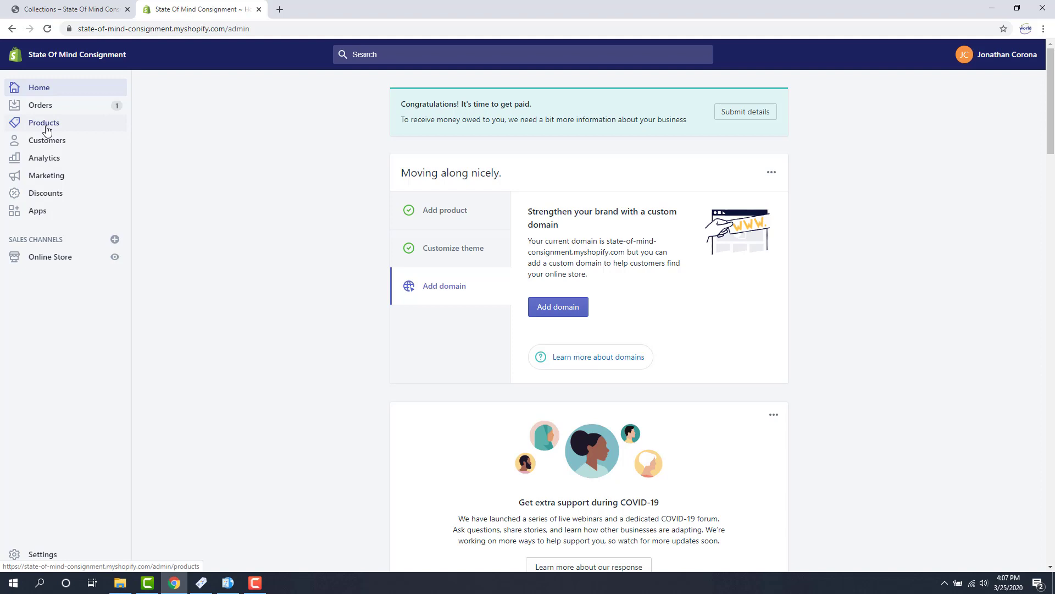
Step: Open Products > Collections in the admin and scroll through the collections list
left_click(43, 122)
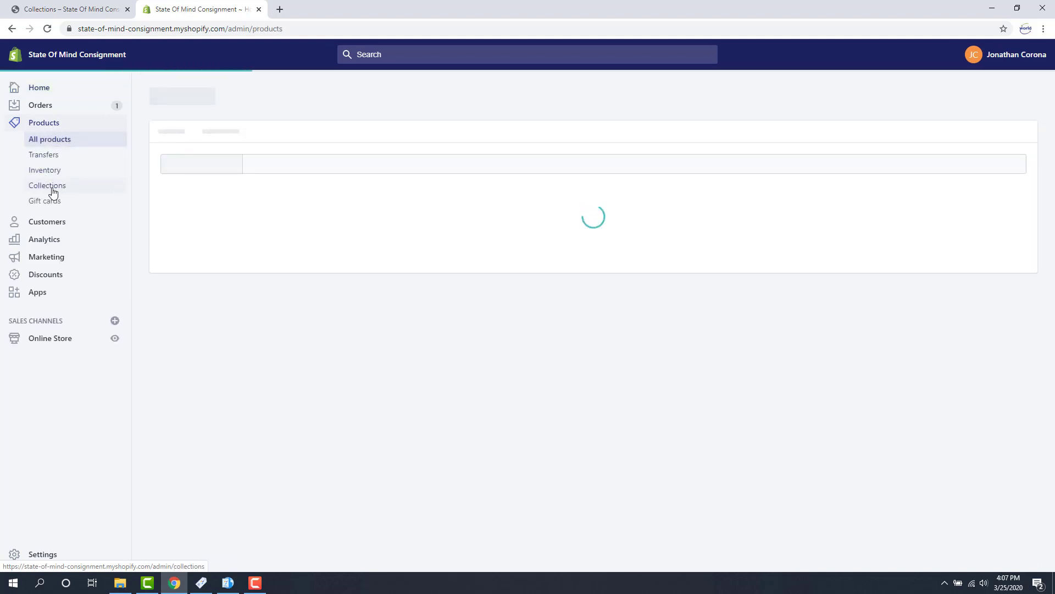
left_click(48, 185)
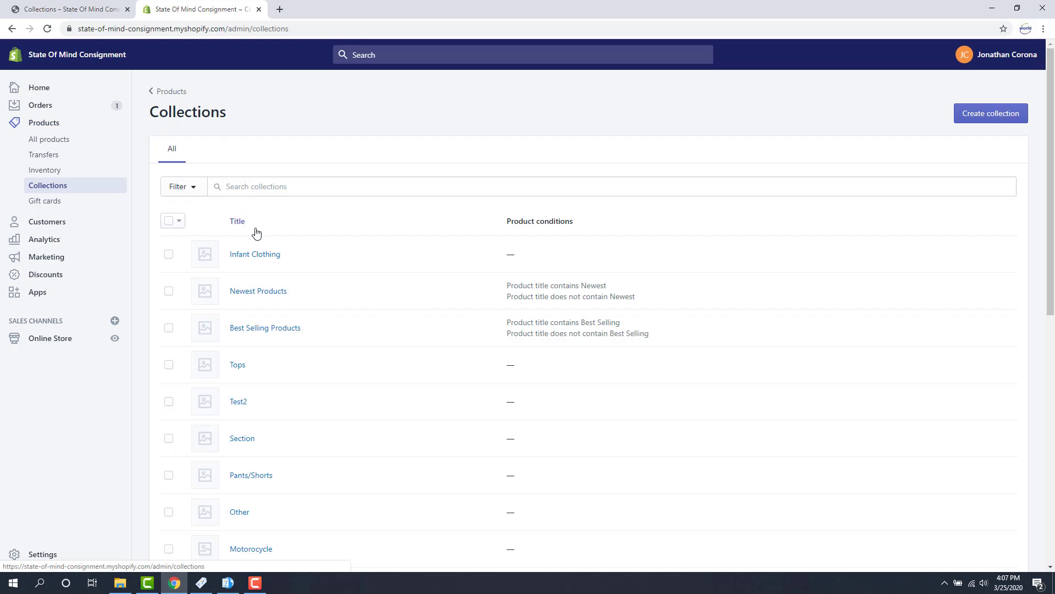
scroll("down", 3)
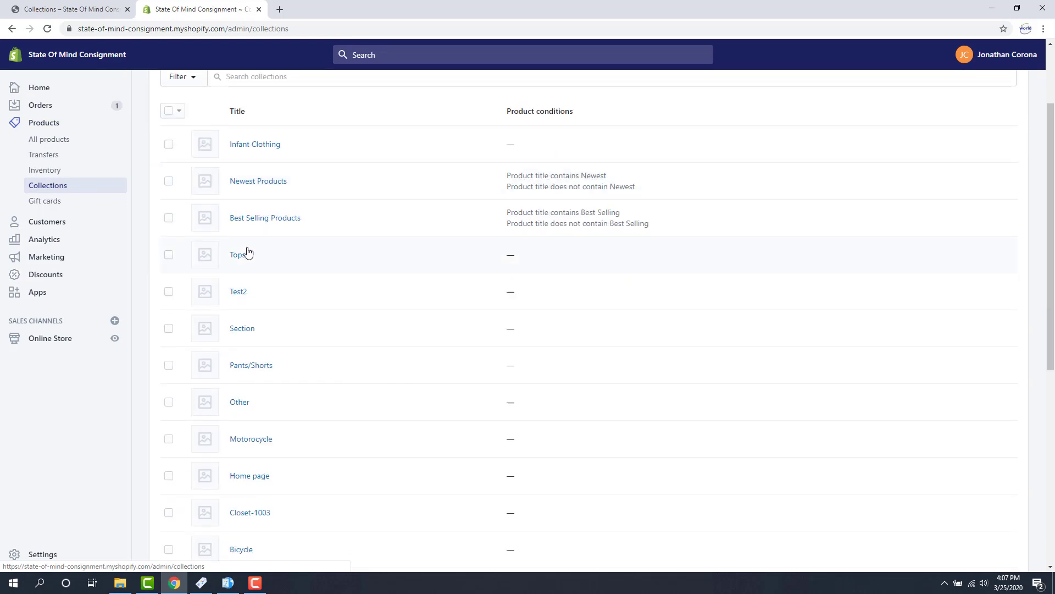
scroll("down", 3)
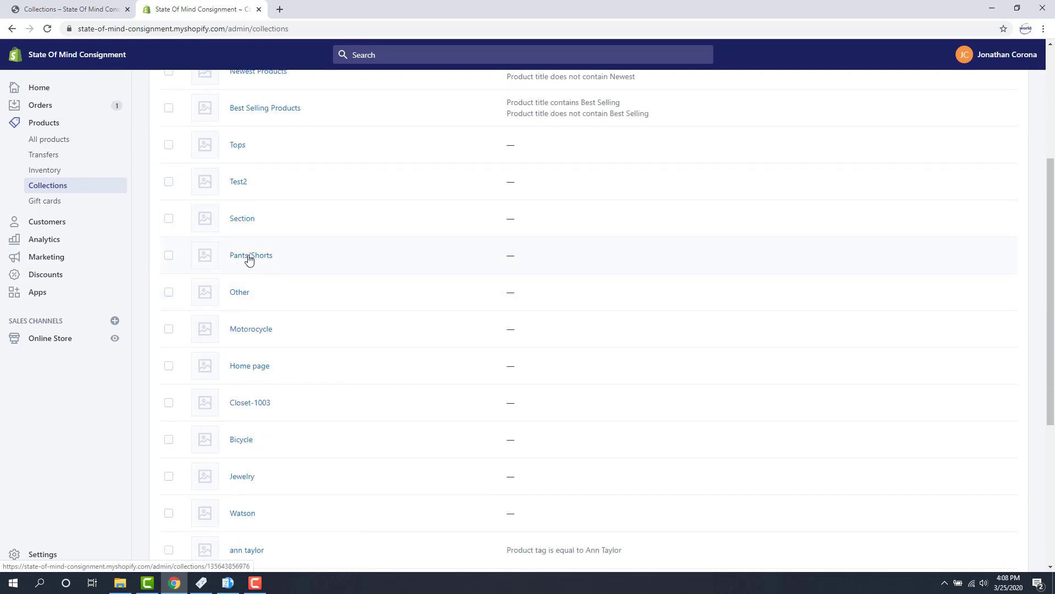
mouse_move(255, 333)
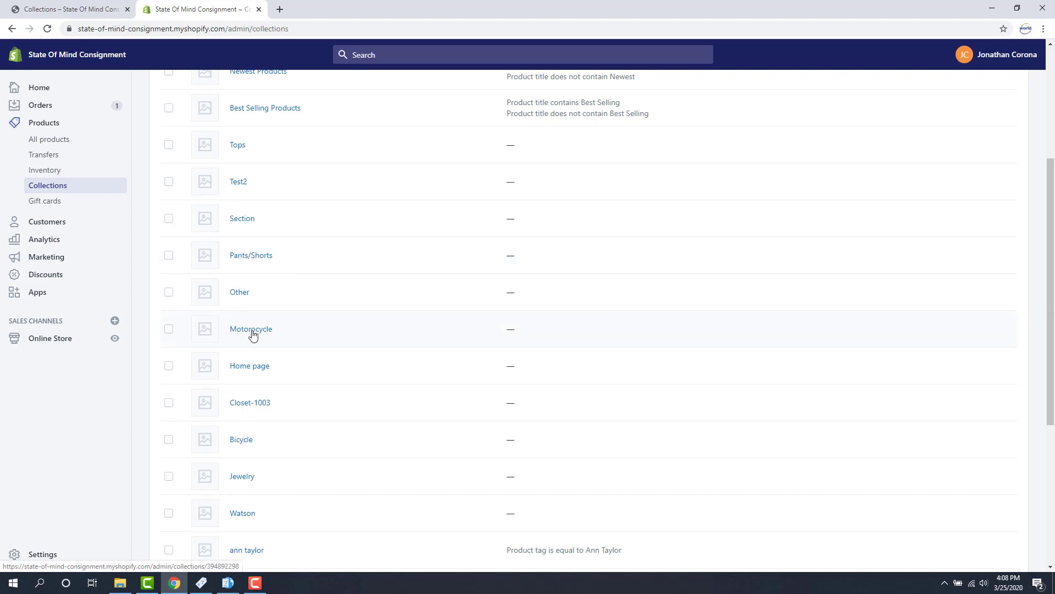
scroll("down", 3)
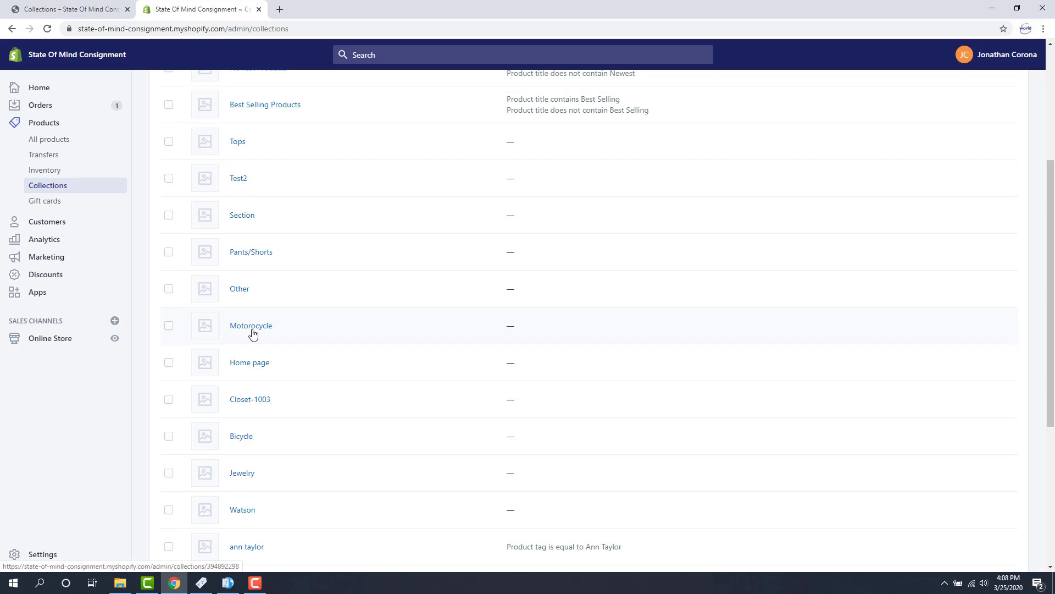
scroll("up", 3)
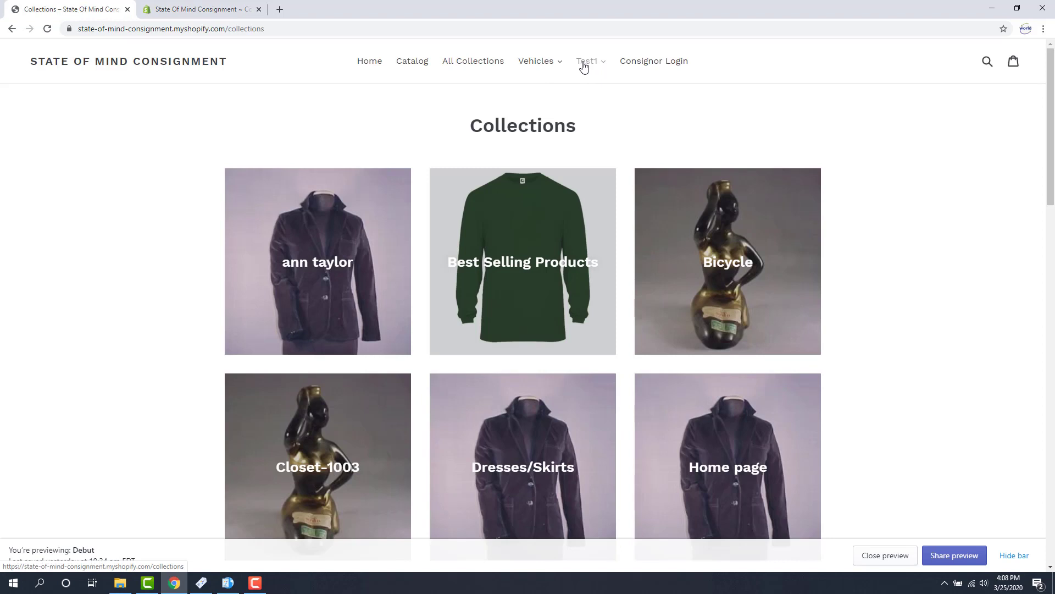
Step: Check the items under the storefront's Test1 menu, then go to admin Online Store > Navigation
left_click(587, 61)
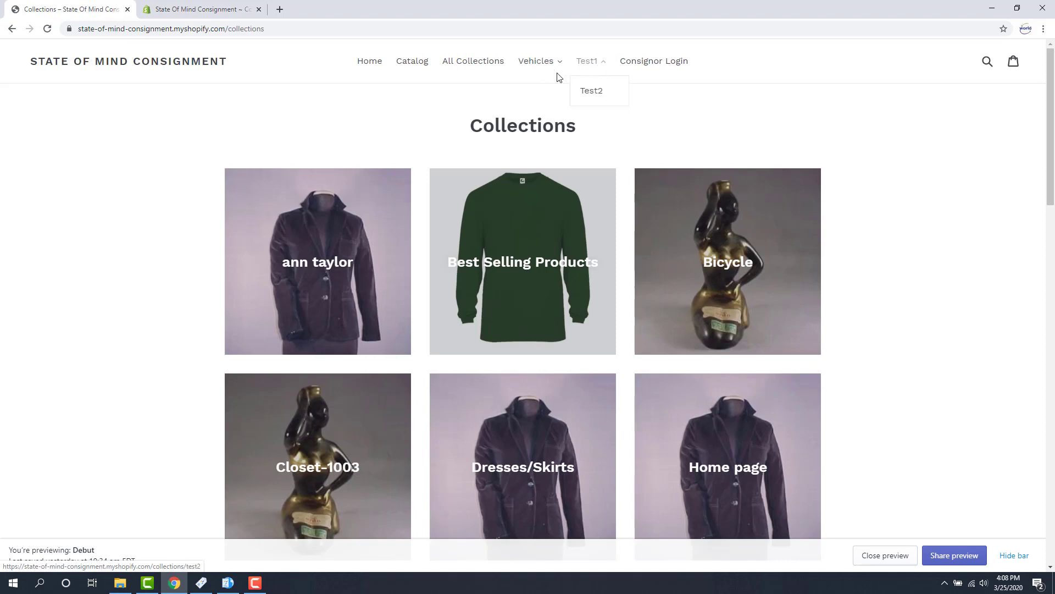
mouse_move(537, 61)
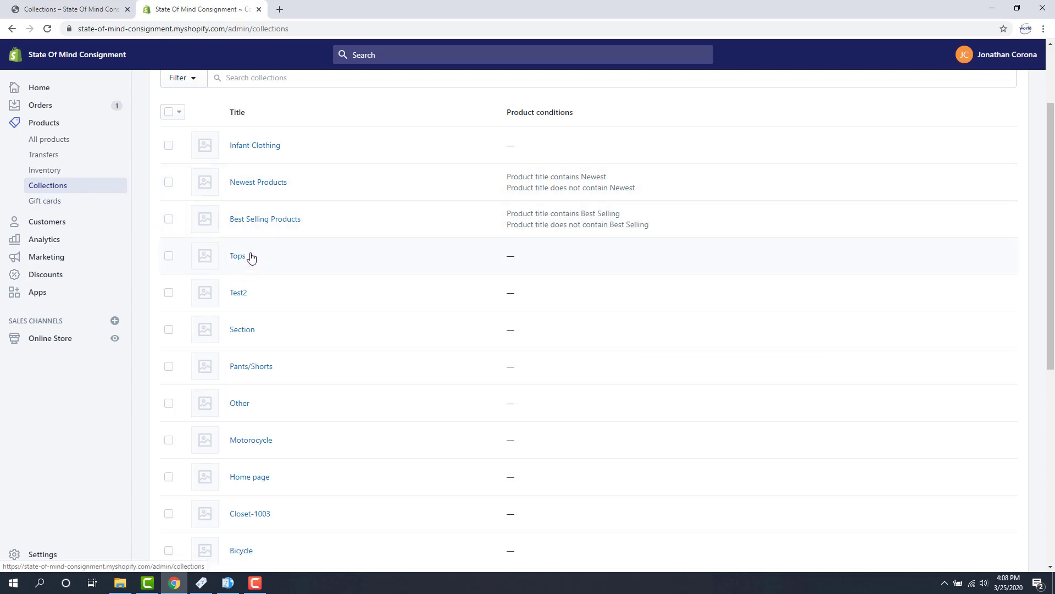
mouse_move(174, 248)
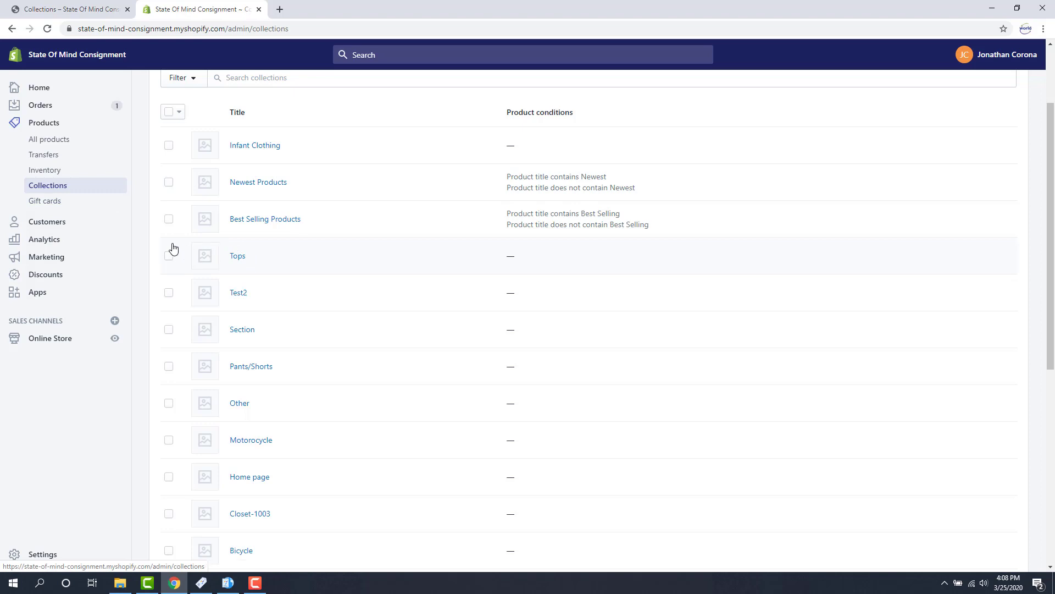
left_click(50, 338)
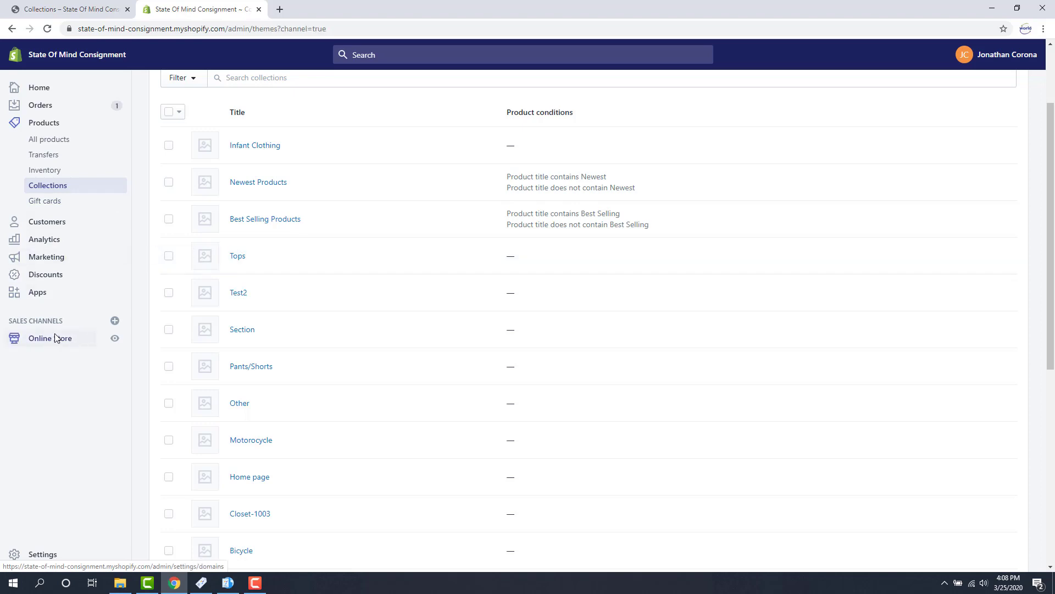
left_click(50, 338)
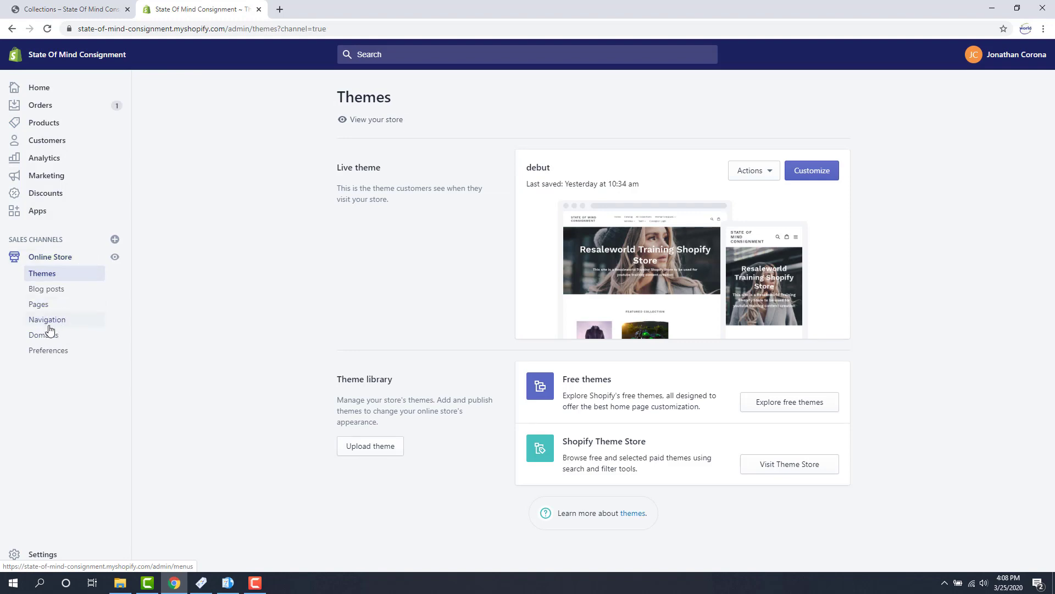
left_click(47, 318)
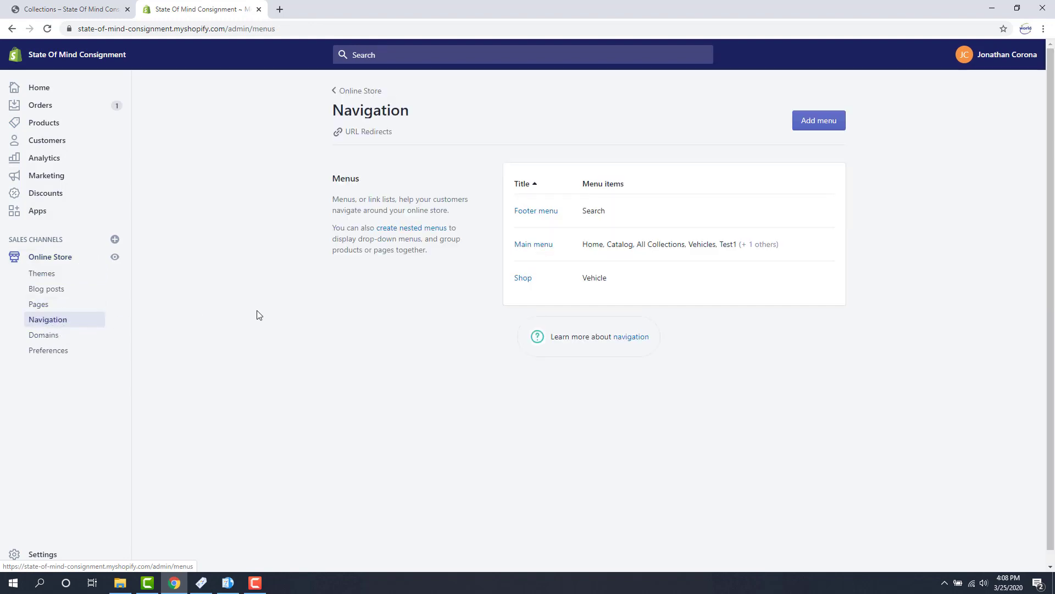
mouse_move(431, 287)
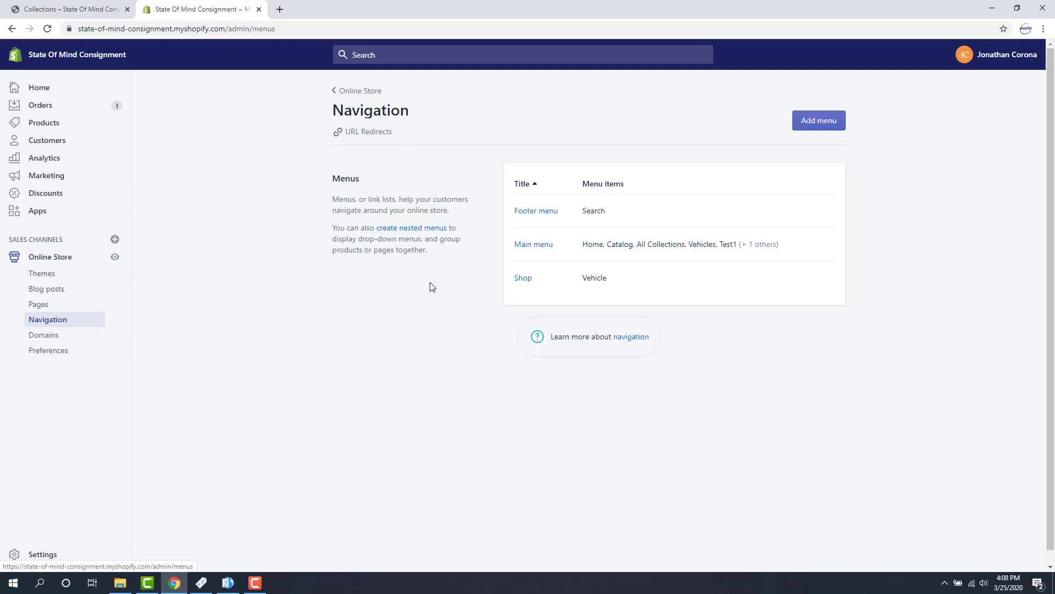
mouse_move(534, 244)
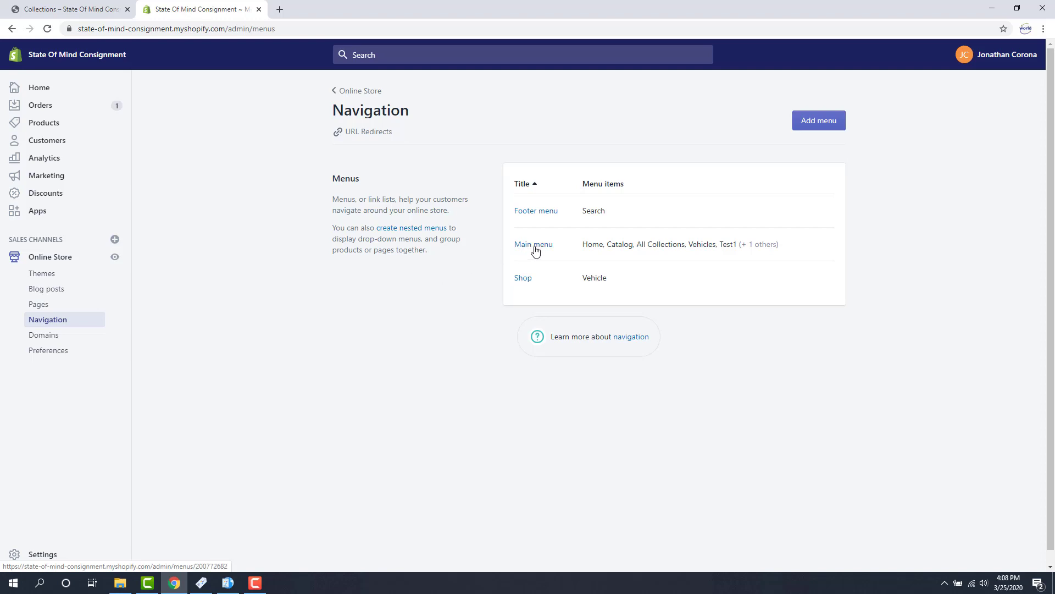
mouse_move(520, 248)
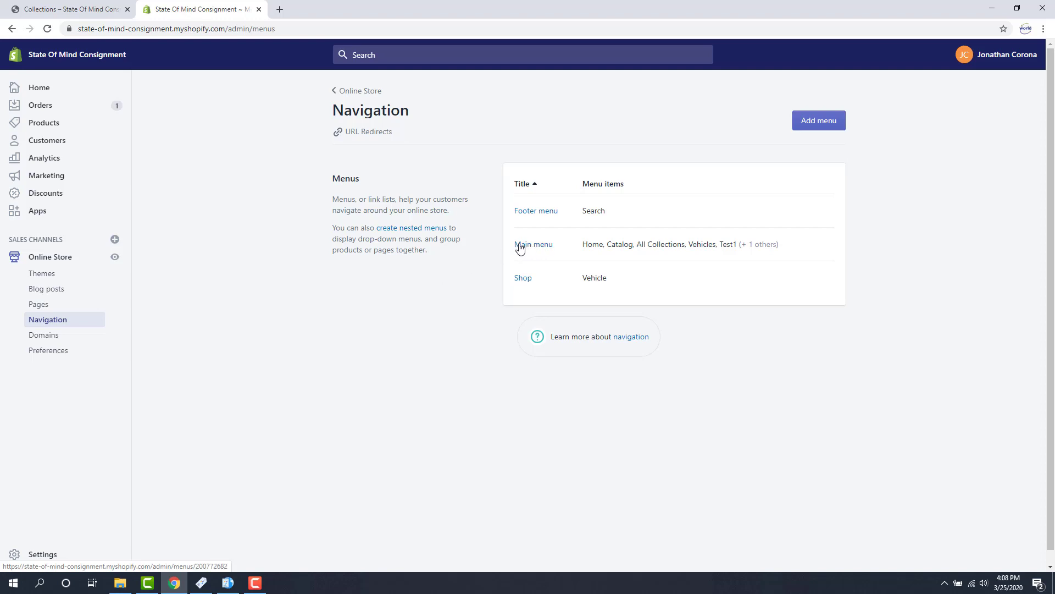
Step: Select Main menu from the Navigation page's list of menus
left_click(533, 244)
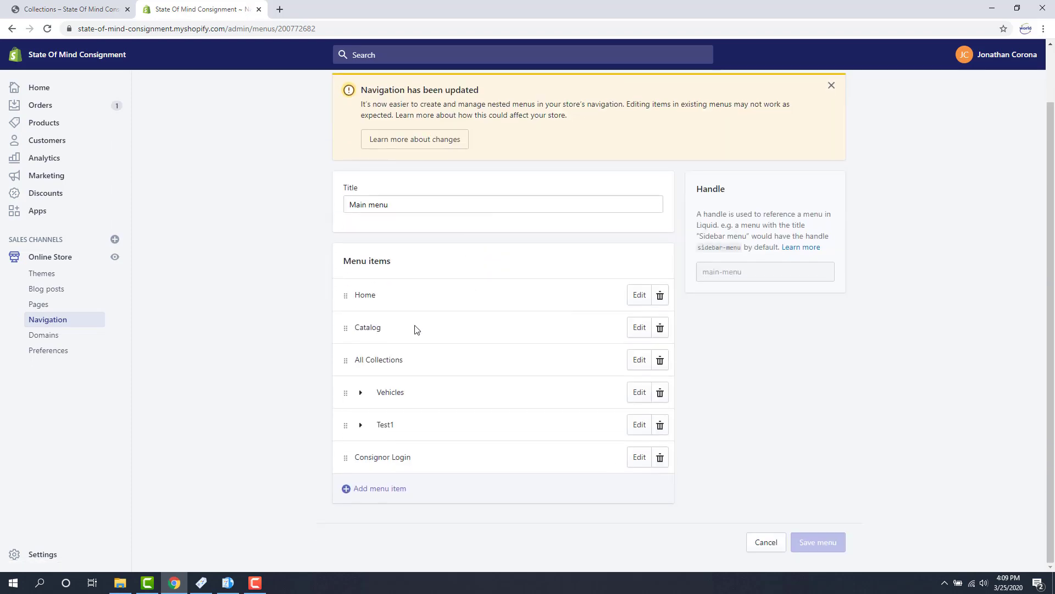
mouse_move(384, 420)
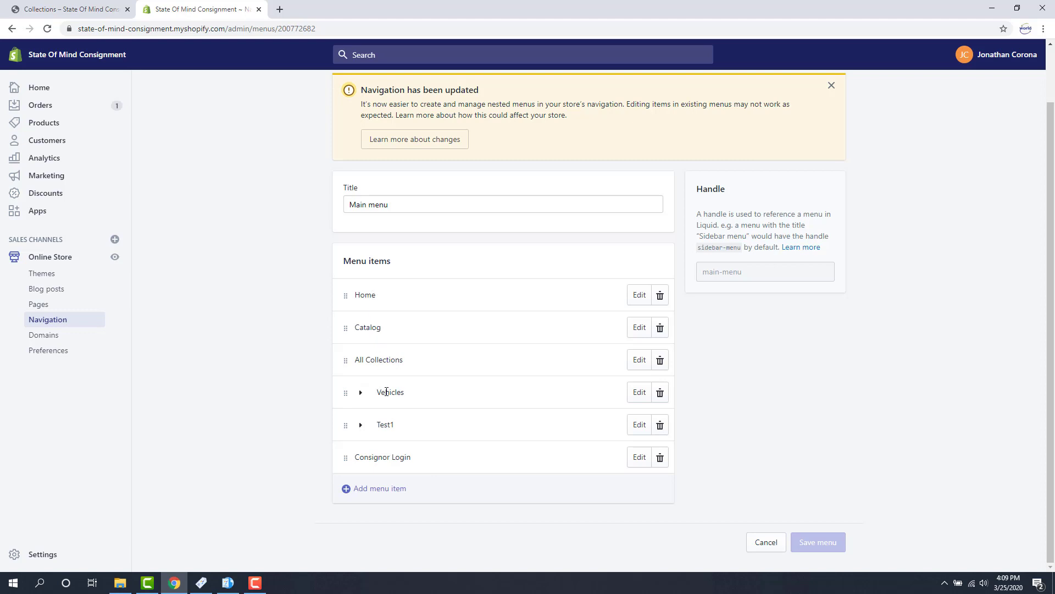
mouse_move(386, 372)
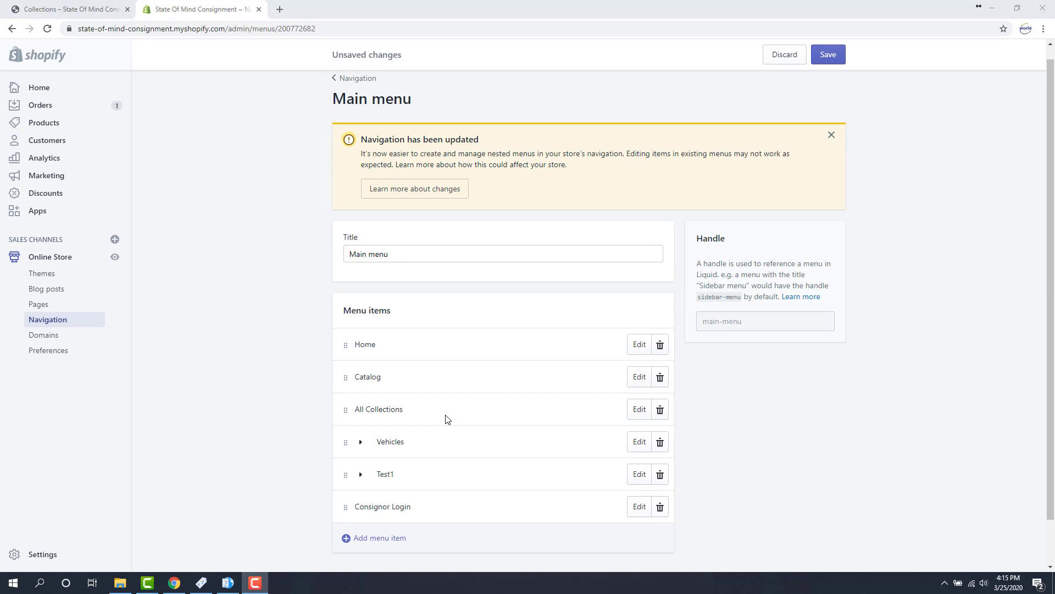
mouse_move(382, 538)
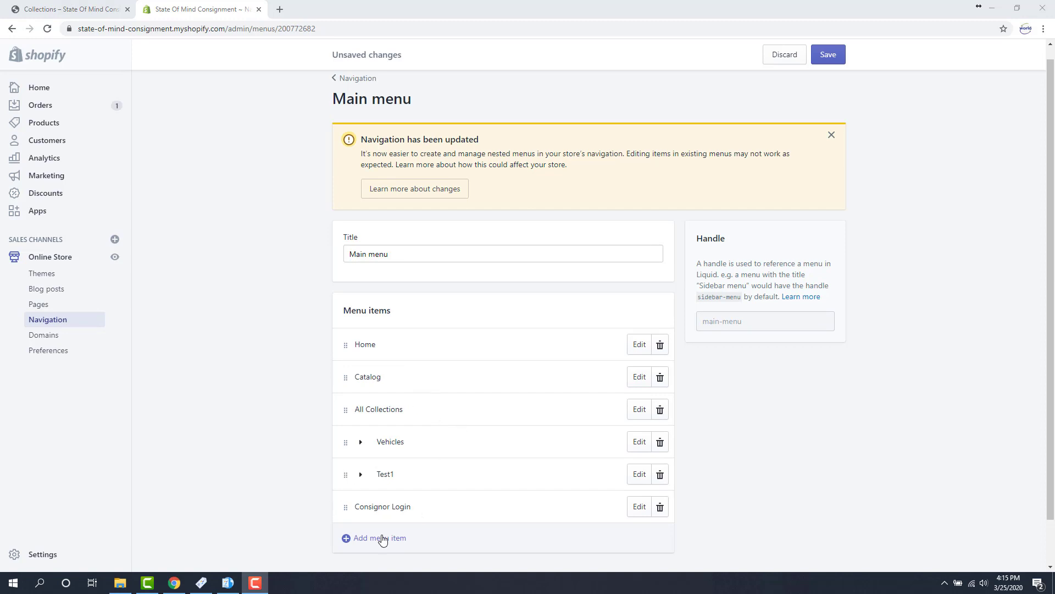
Step: Add a new Main menu item named Woman's Apparel and bring up its link options
left_click(378, 538)
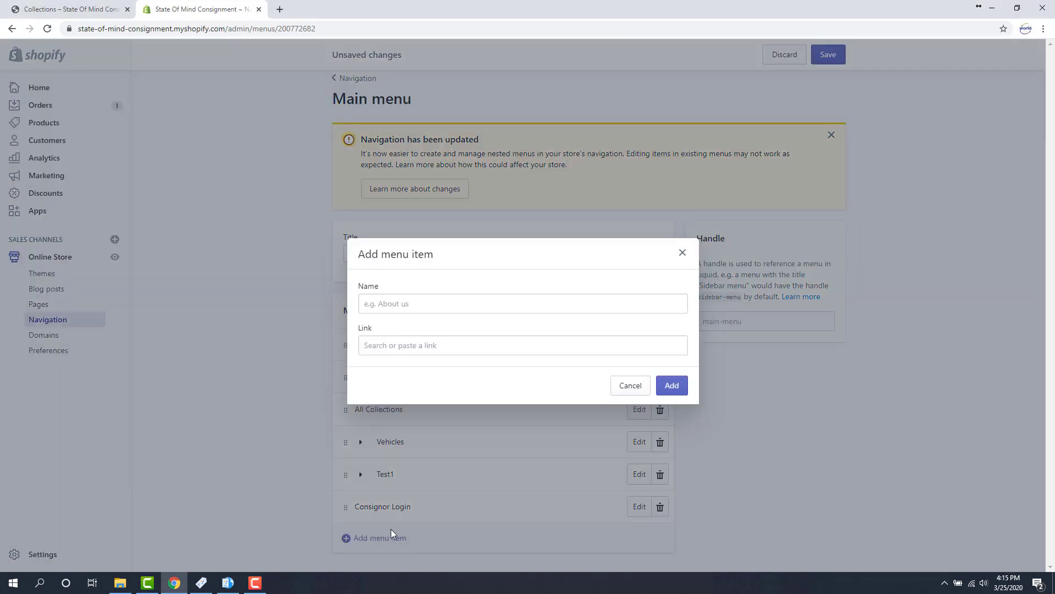
left_click(522, 303)
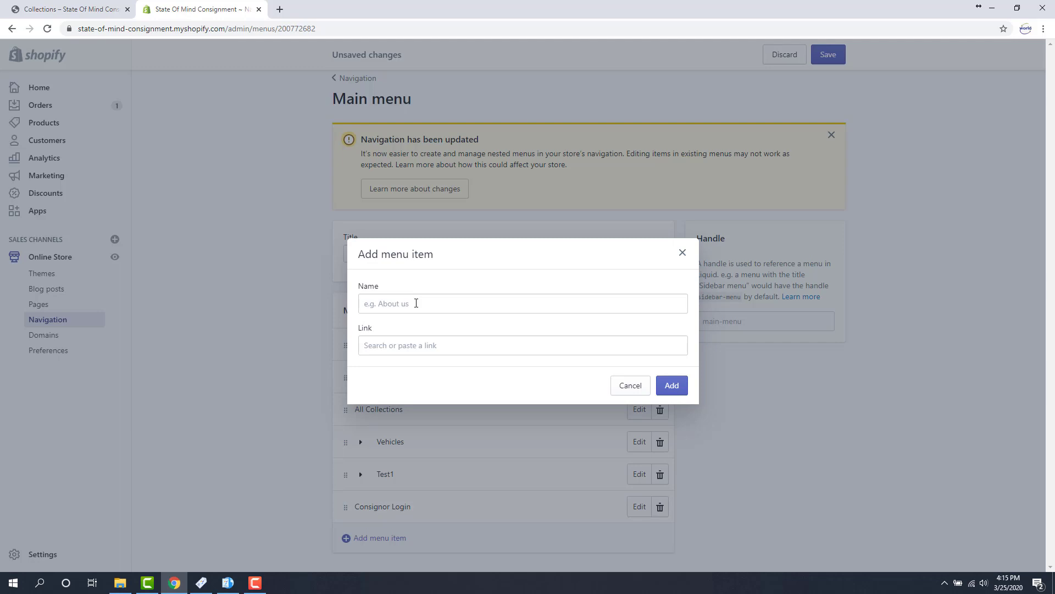
left_click(522, 303)
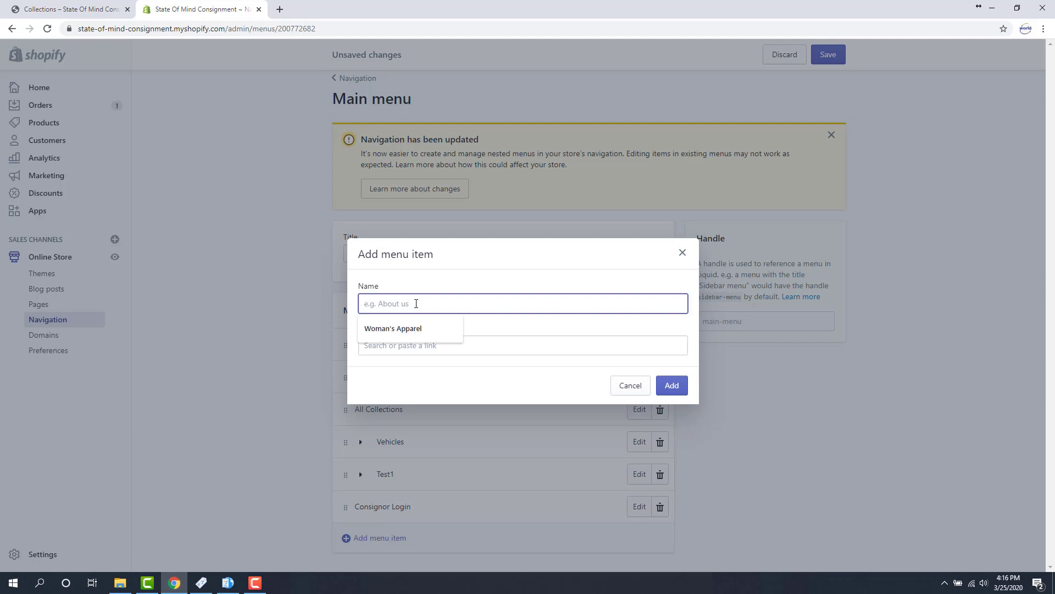
type("T")
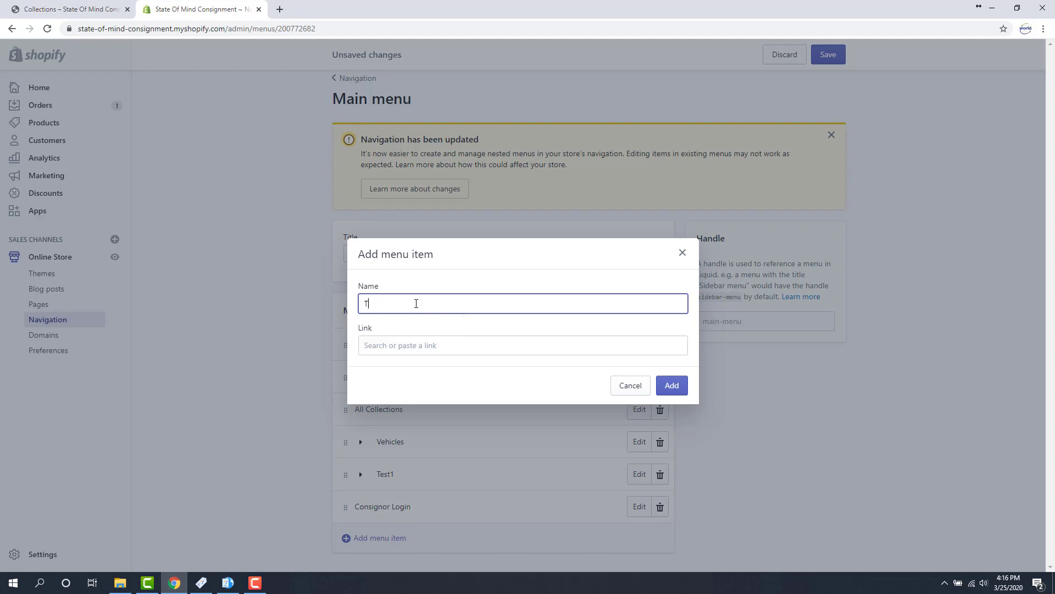
type("ops")
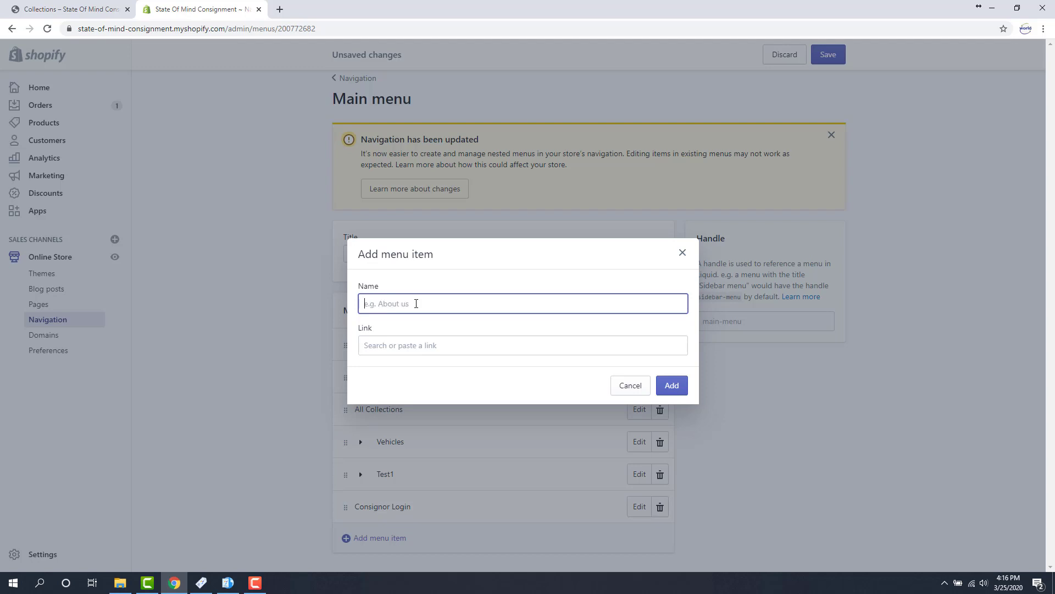
type("Woman's Apparel")
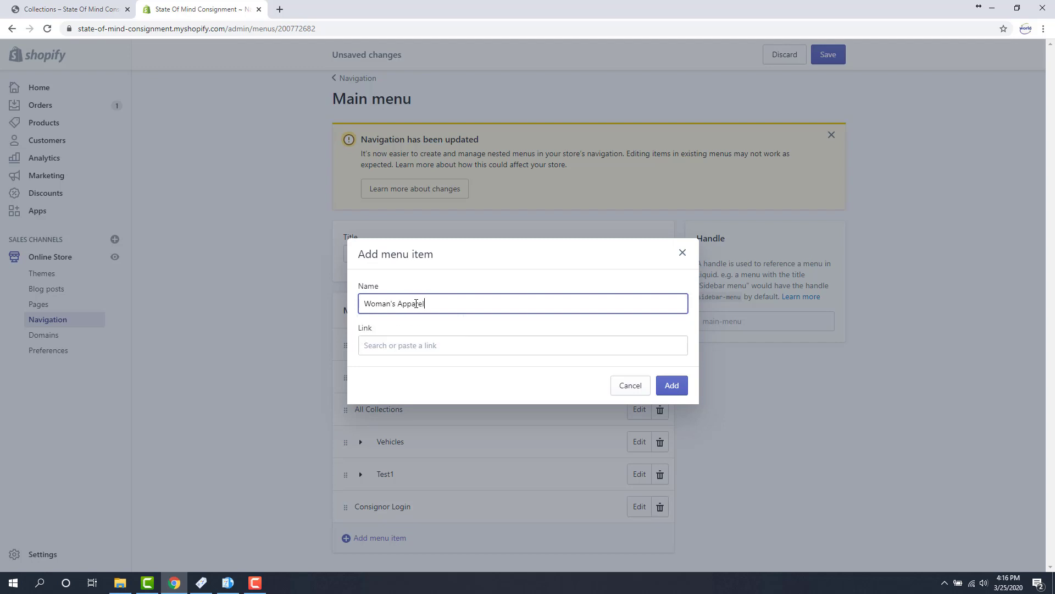
left_click(522, 345)
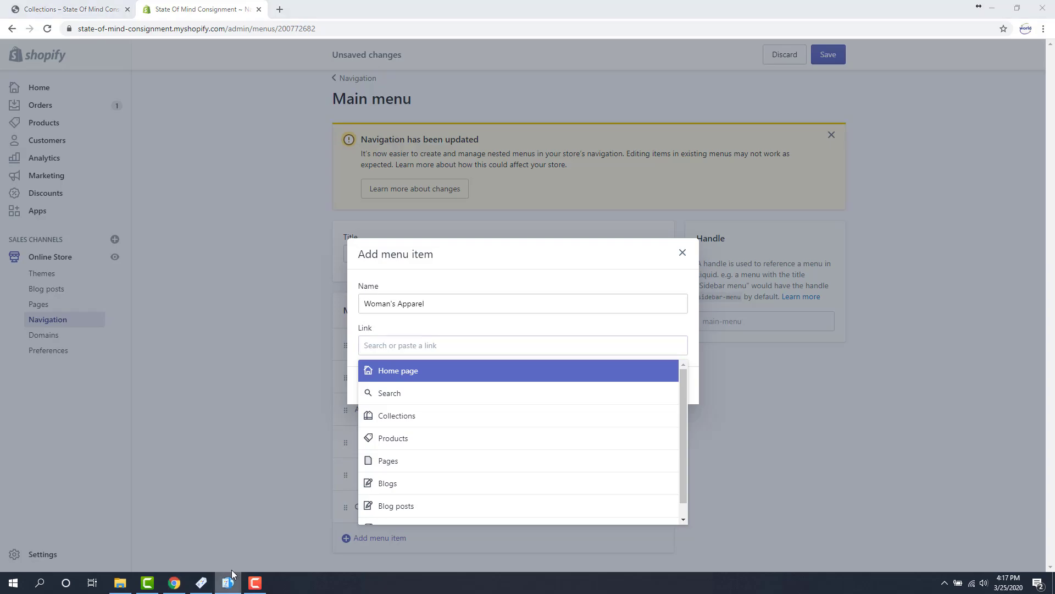
Step: Switch to Liberty Listing Manager and log in with RWD
left_click(228, 582)
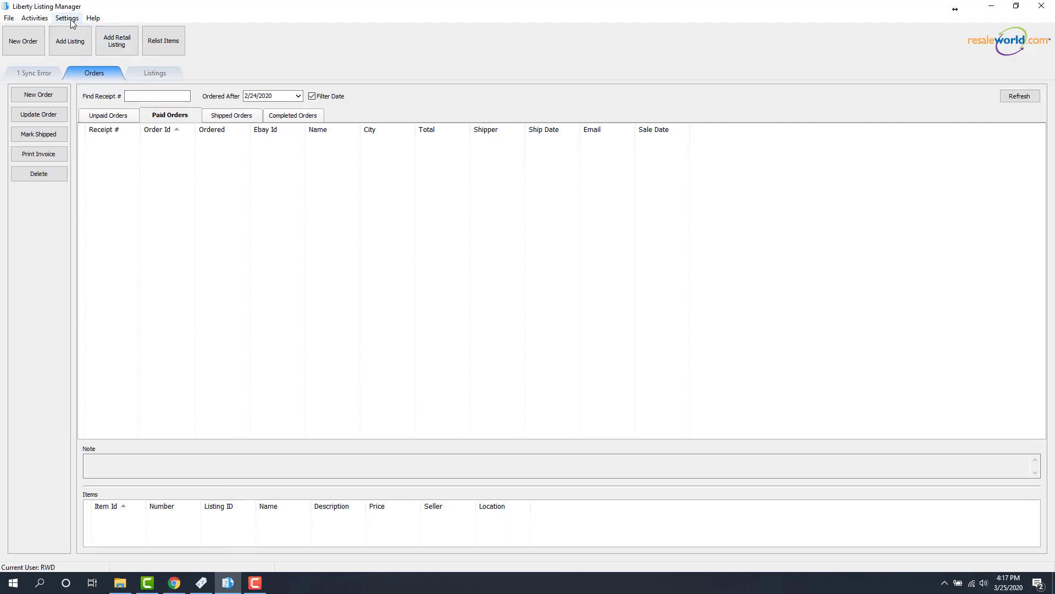
left_click(67, 18)
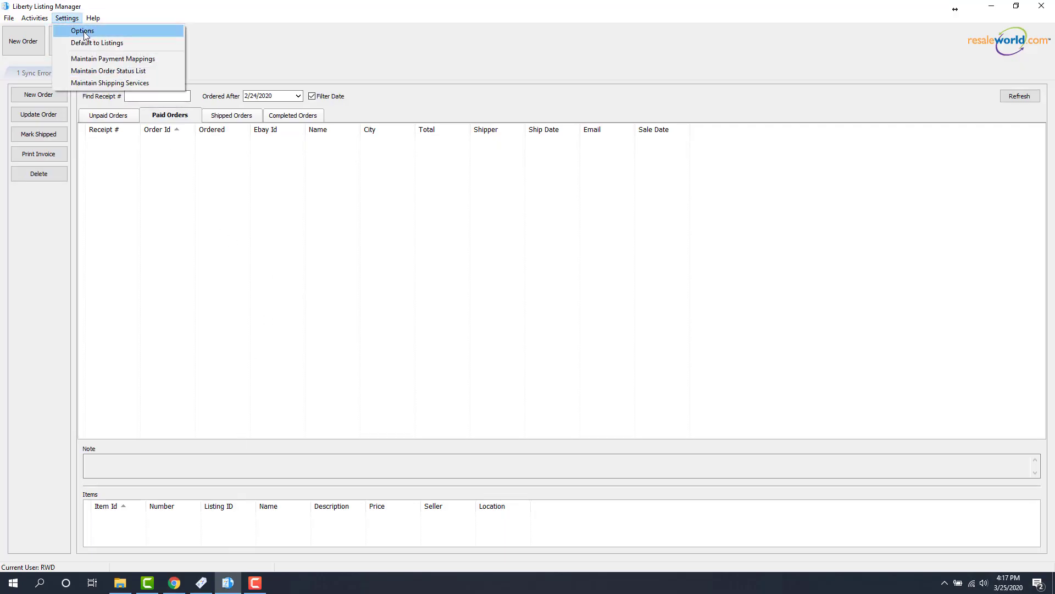
left_click(82, 30)
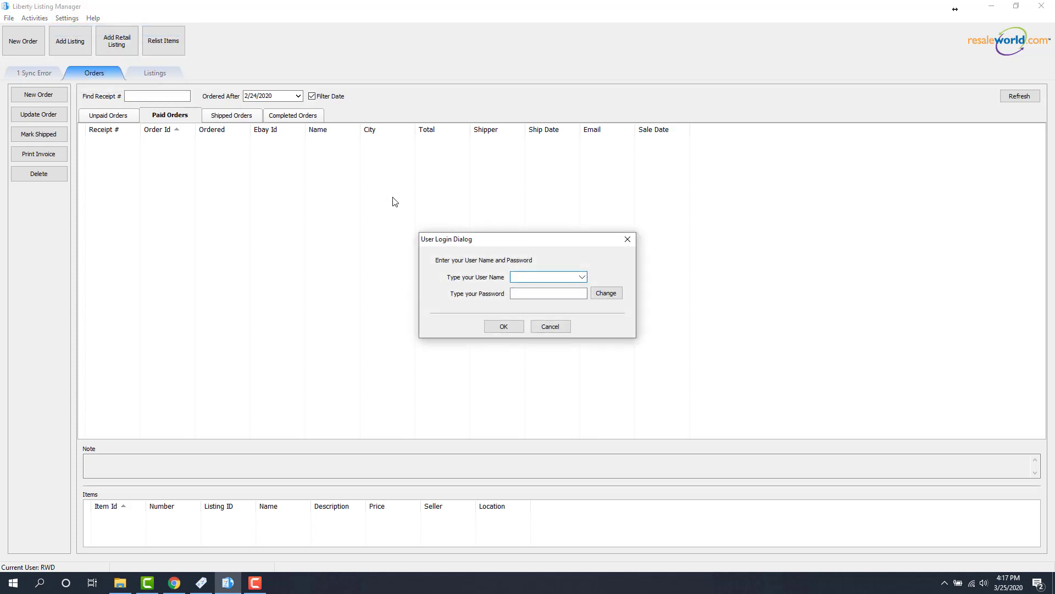
type("RWD")
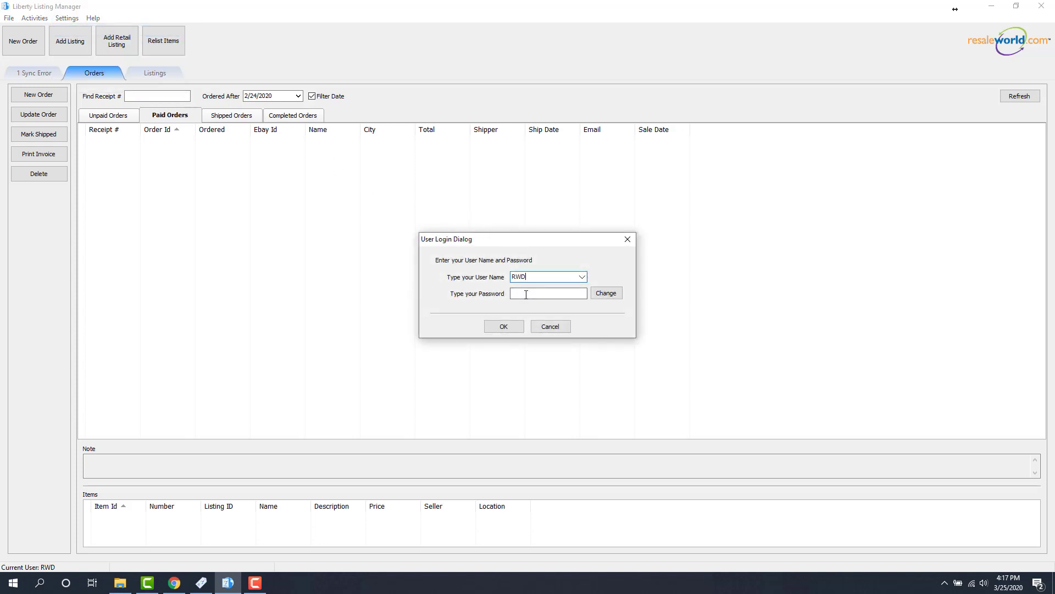
left_click(504, 326)
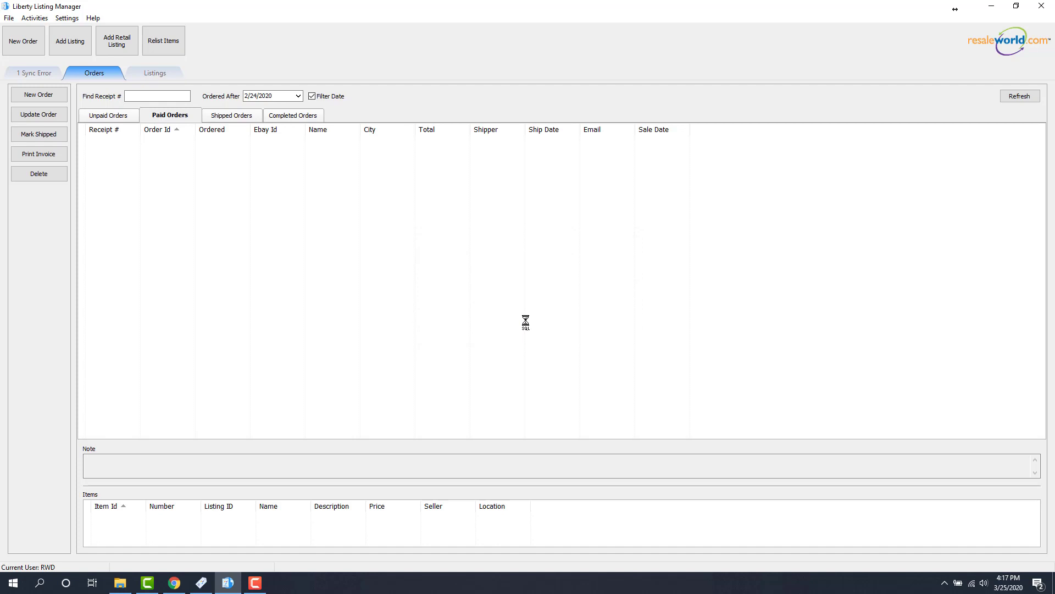
Step: Set Cat Level 1 Behavior to collection under Settings > Shopify Options
left_click(66, 18)
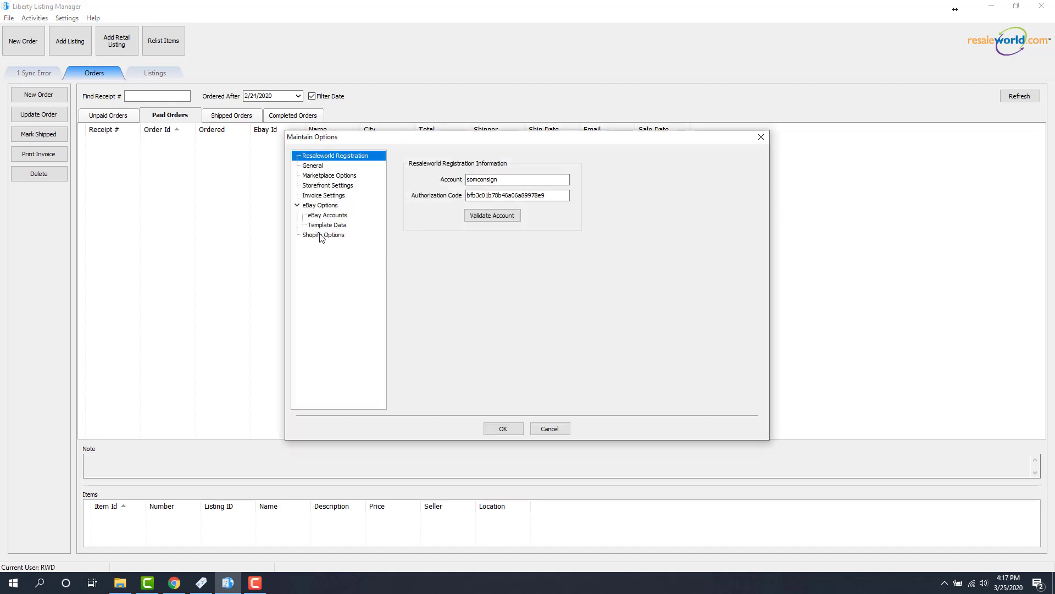
left_click(323, 234)
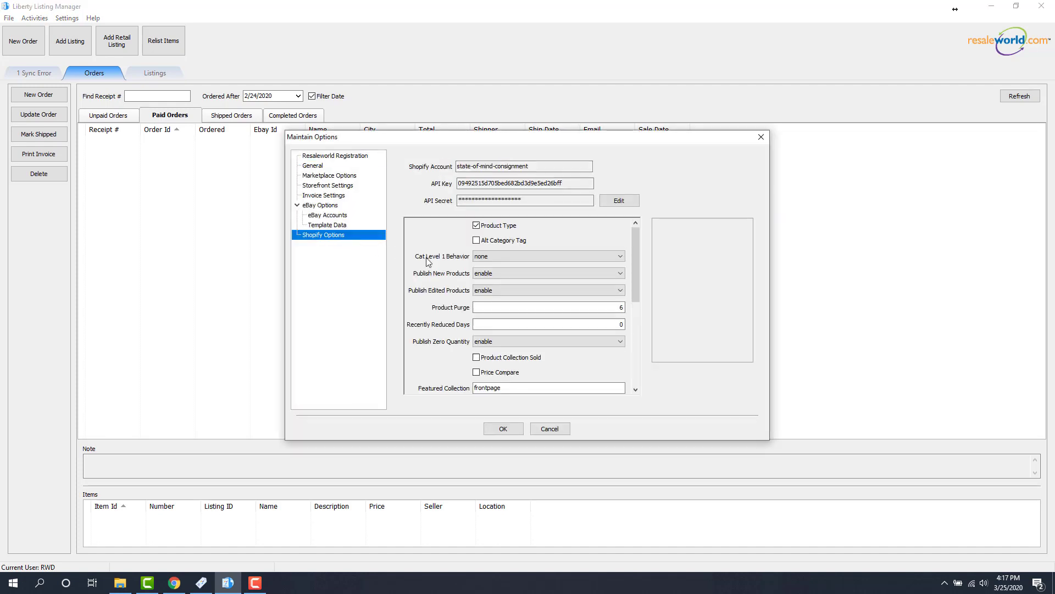
left_click(548, 256)
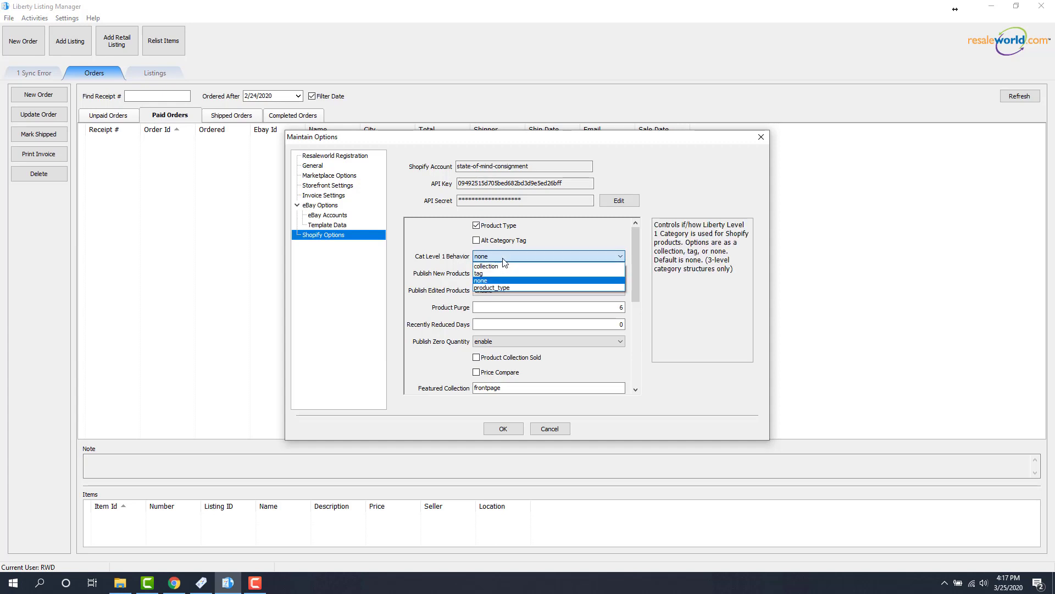
mouse_move(508, 266)
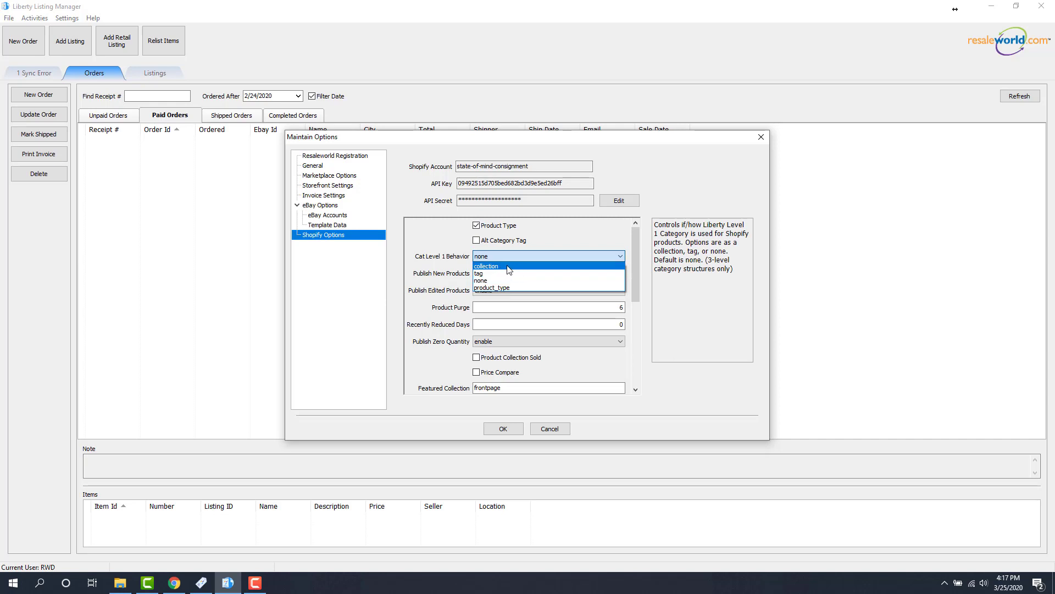
mouse_move(504, 270)
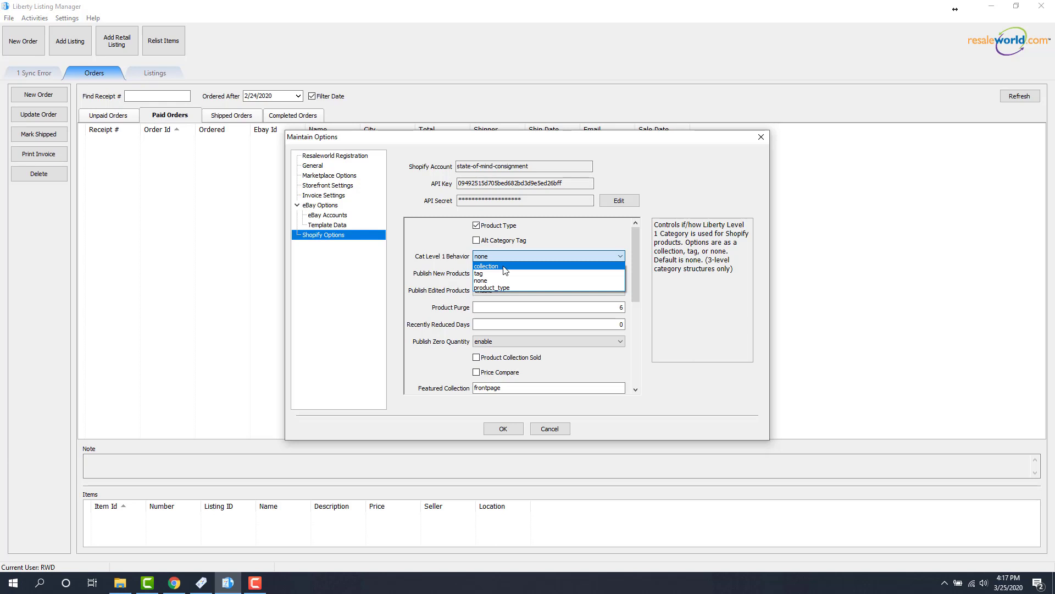
left_click(486, 267)
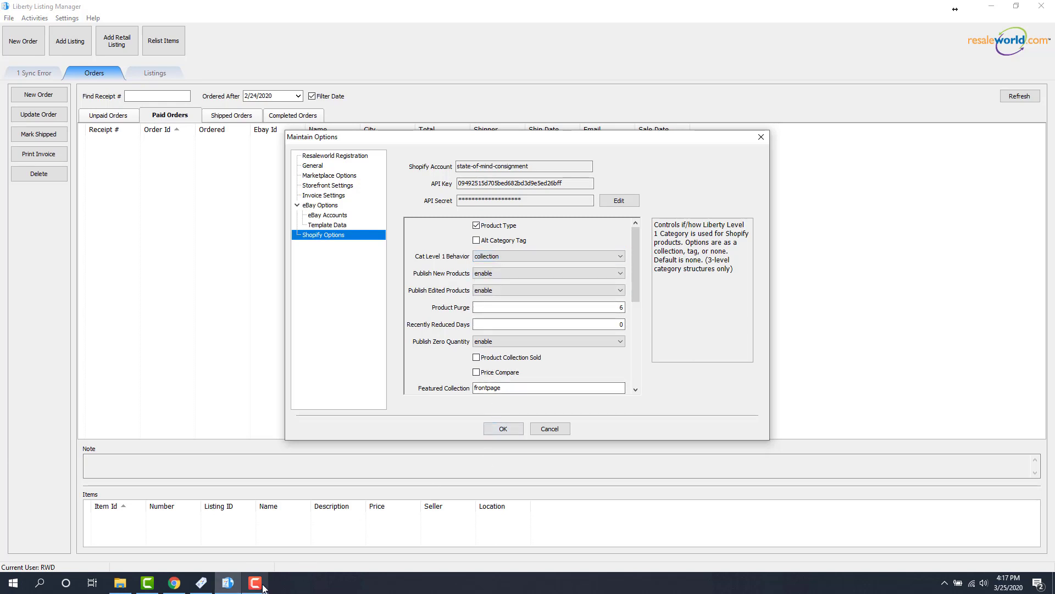
left_click(174, 582)
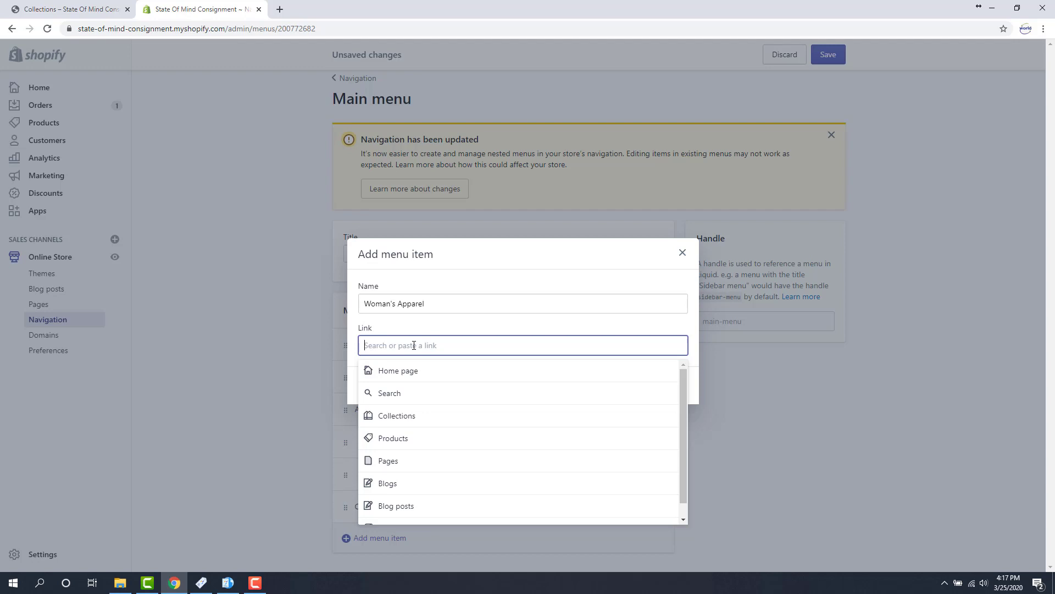
Step: Link Woman's Apparel to the Home page and add it to the Main menu
left_click(398, 370)
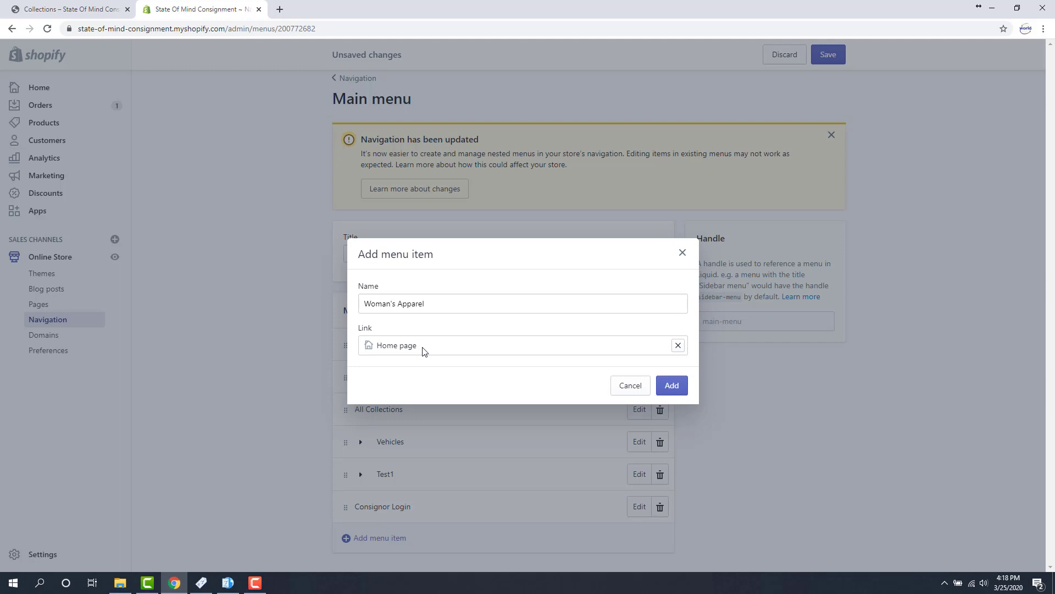
mouse_move(671, 384)
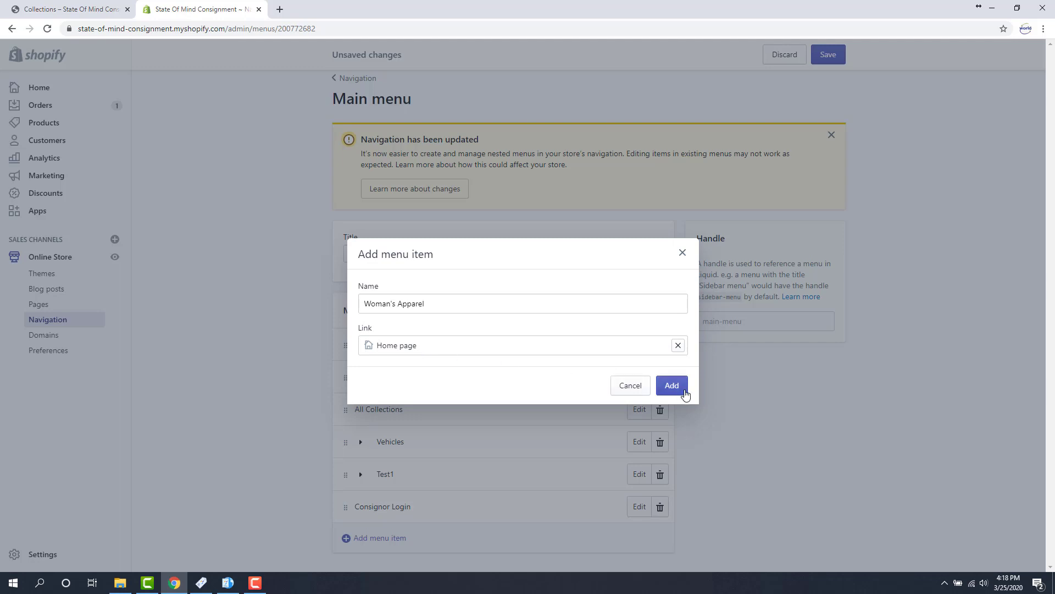
left_click(671, 384)
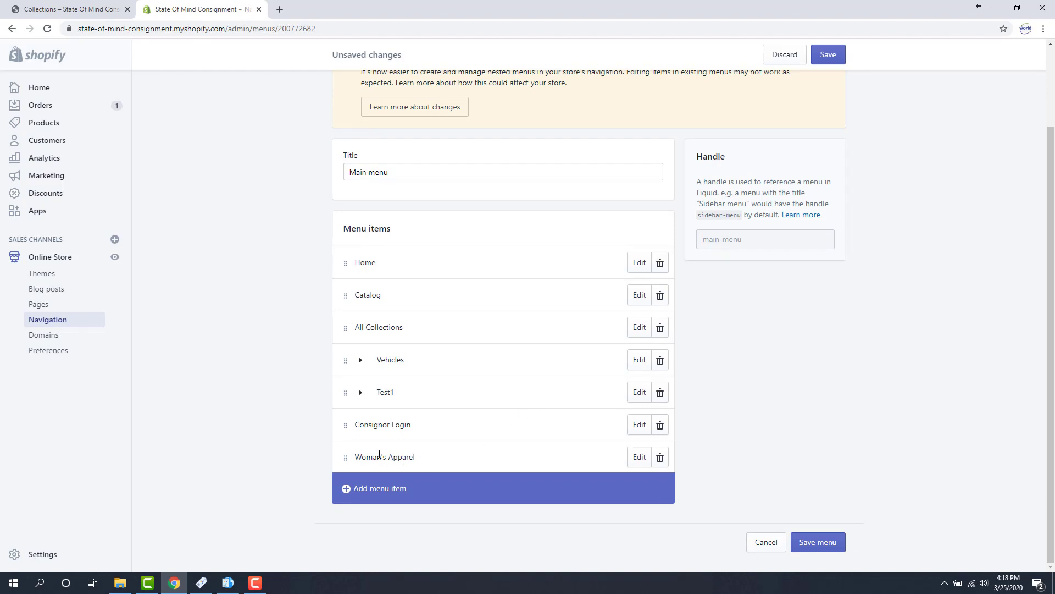
mouse_move(389, 460)
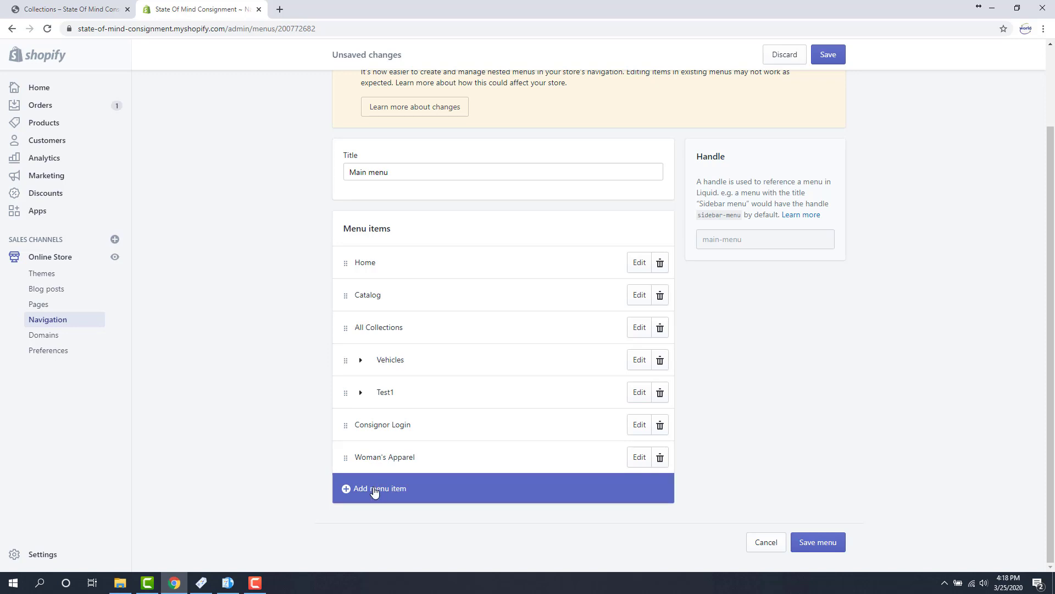
Step: Add a menu item named Tops, linked to the Tops collection found by search
left_click(379, 488)
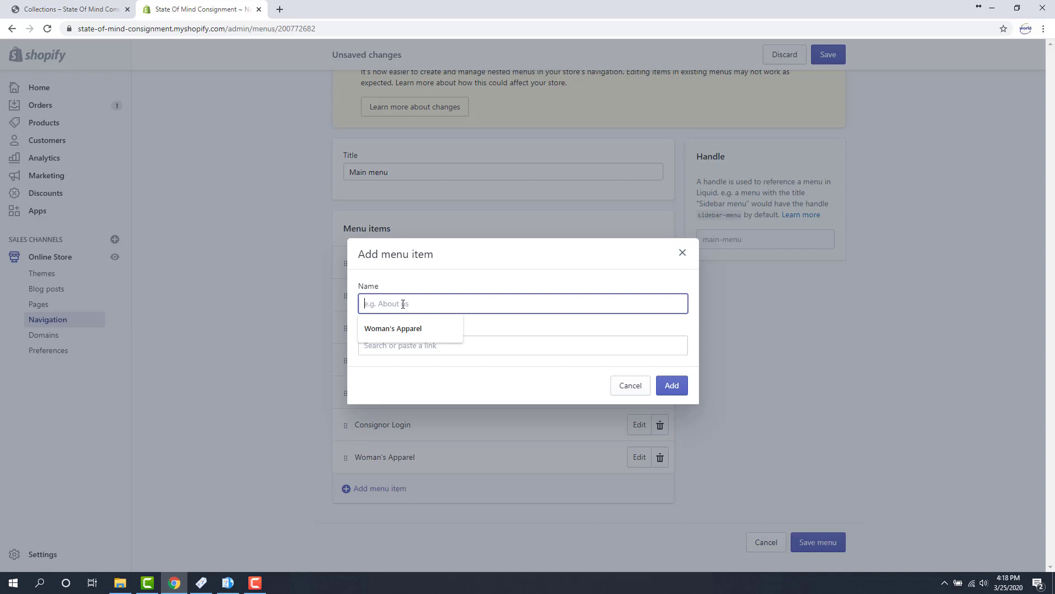
type("Tops")
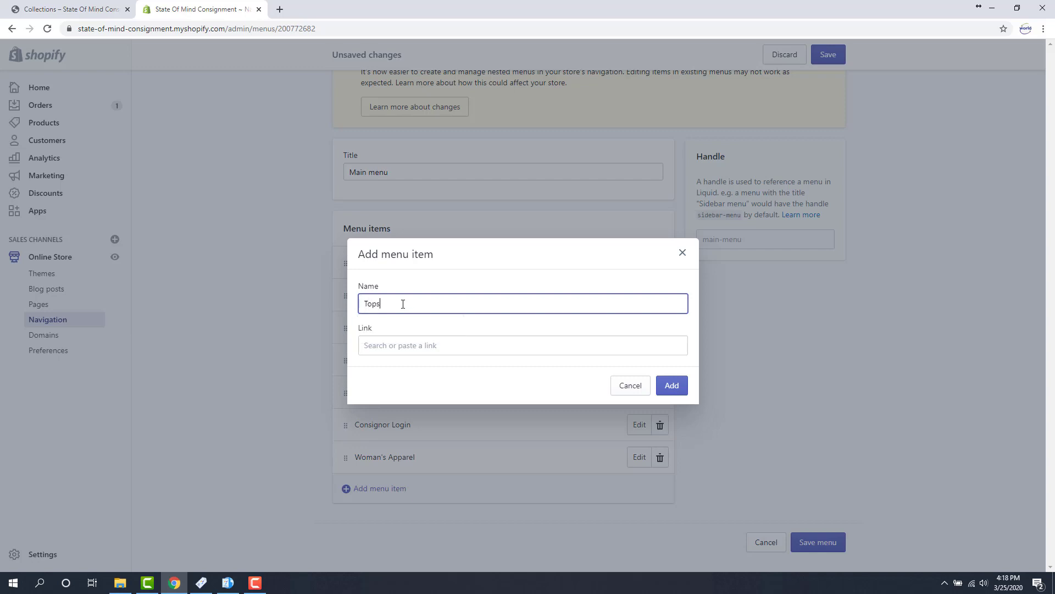
left_click(523, 344)
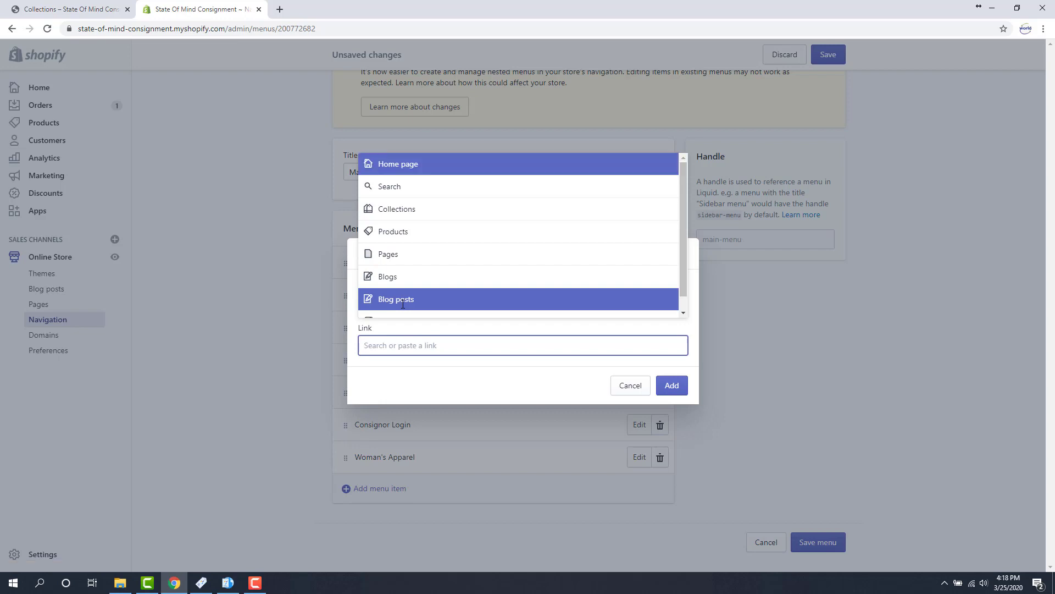
type("Tops")
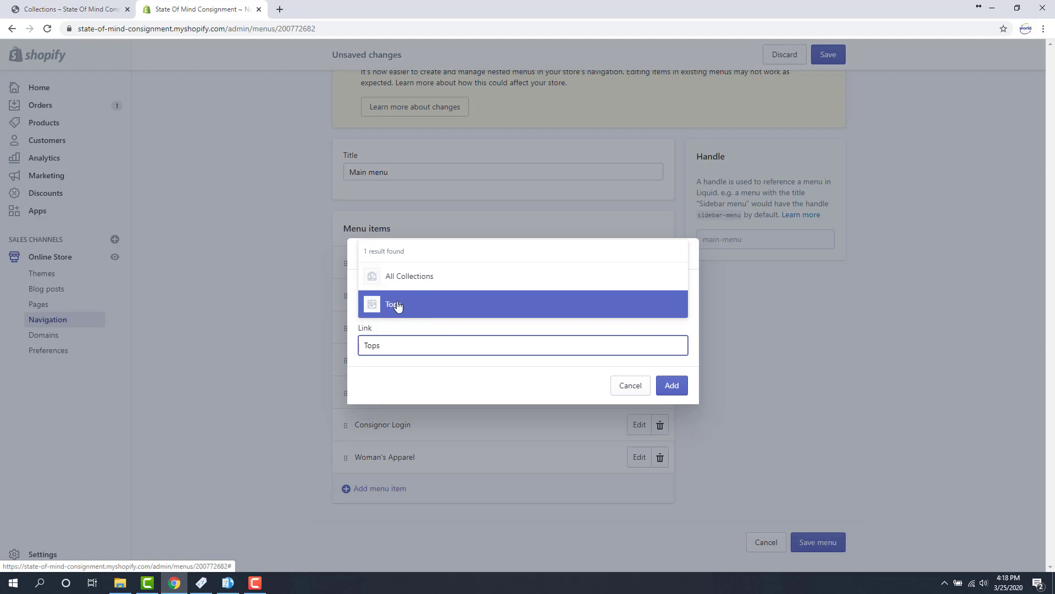
left_click(394, 303)
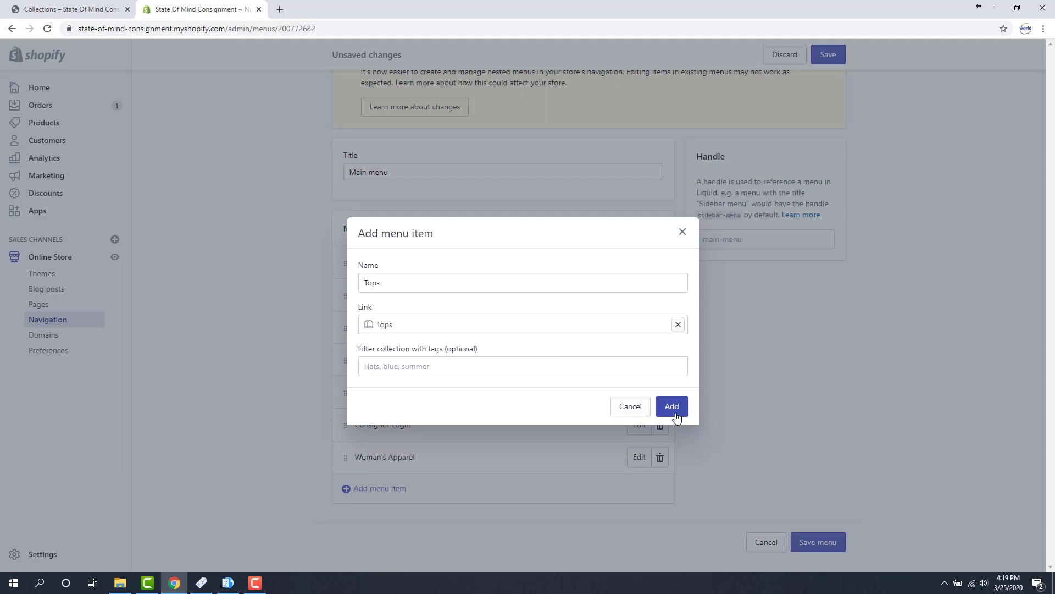
left_click(671, 405)
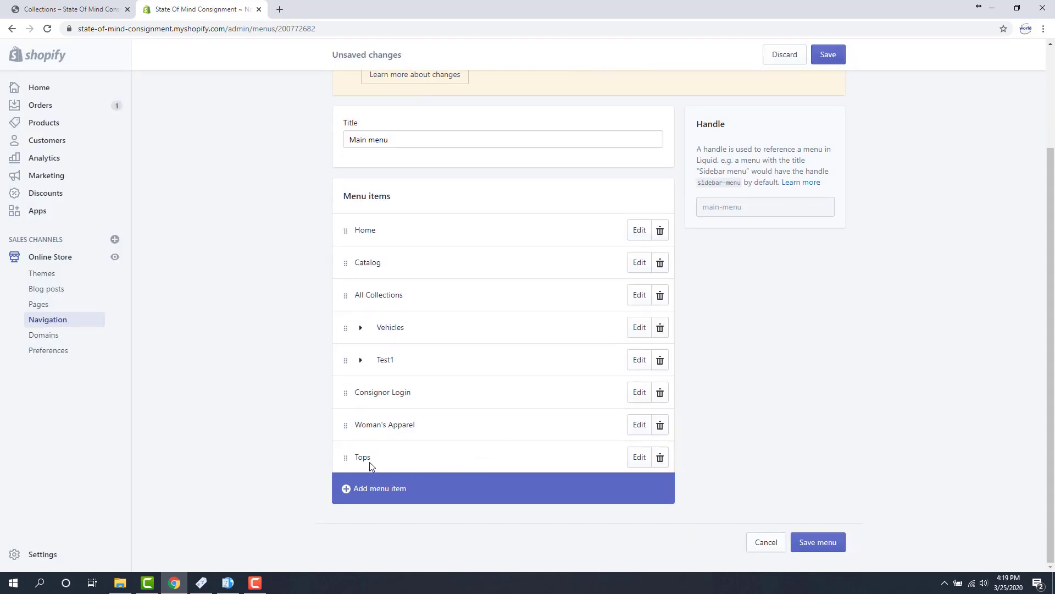
mouse_move(346, 458)
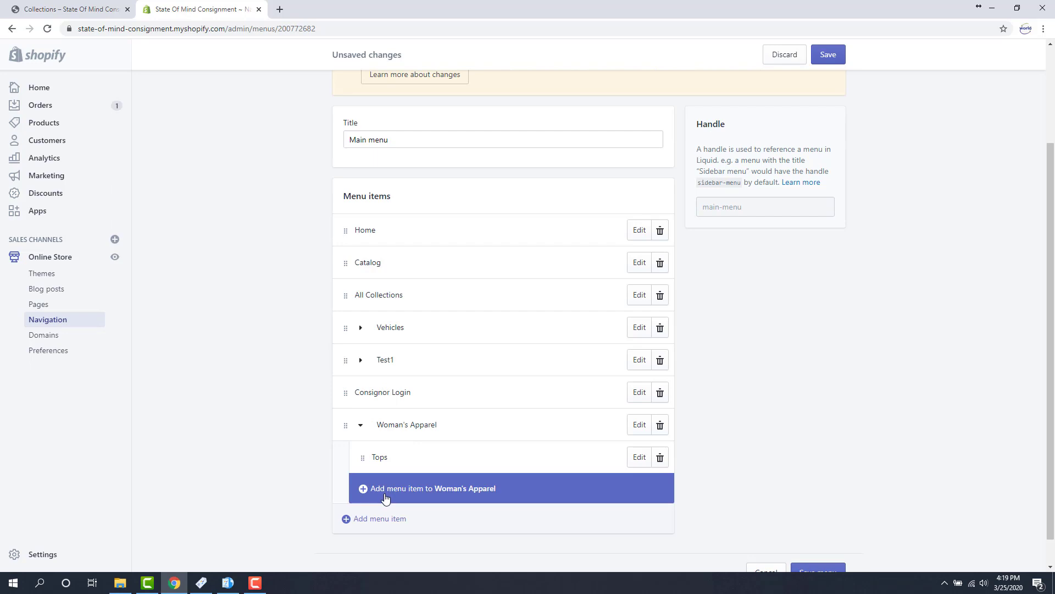
Step: Drag the Tops item under Woman's Apparel so it becomes a child item
scroll("down", 3)
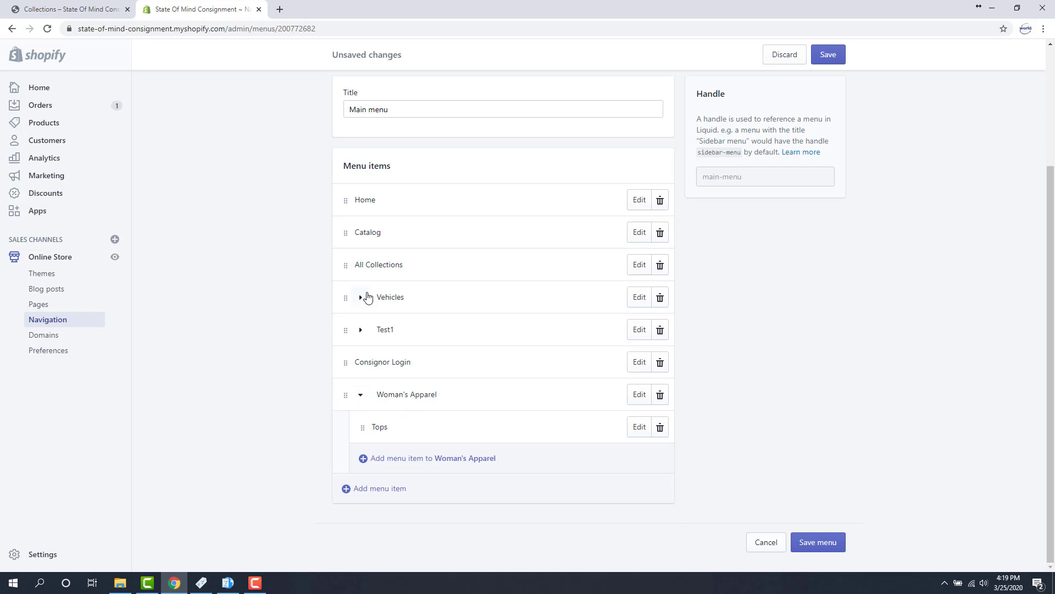
mouse_move(344, 398)
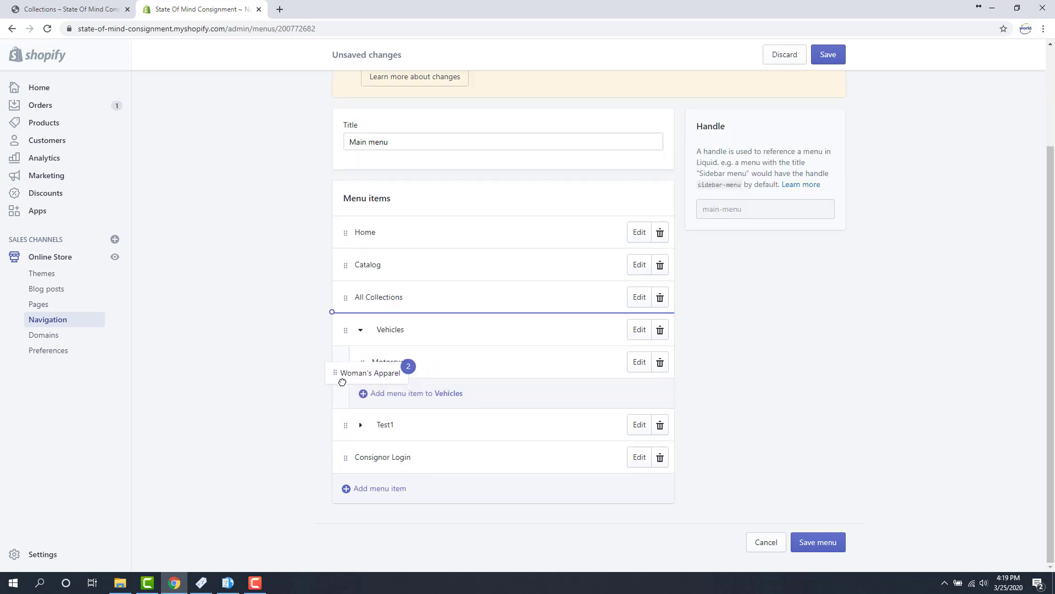
Step: Drag Woman's Apparel, with Tops, to sit after All Collections and above Vehicles
left_click_drag(370, 372, 382, 314)
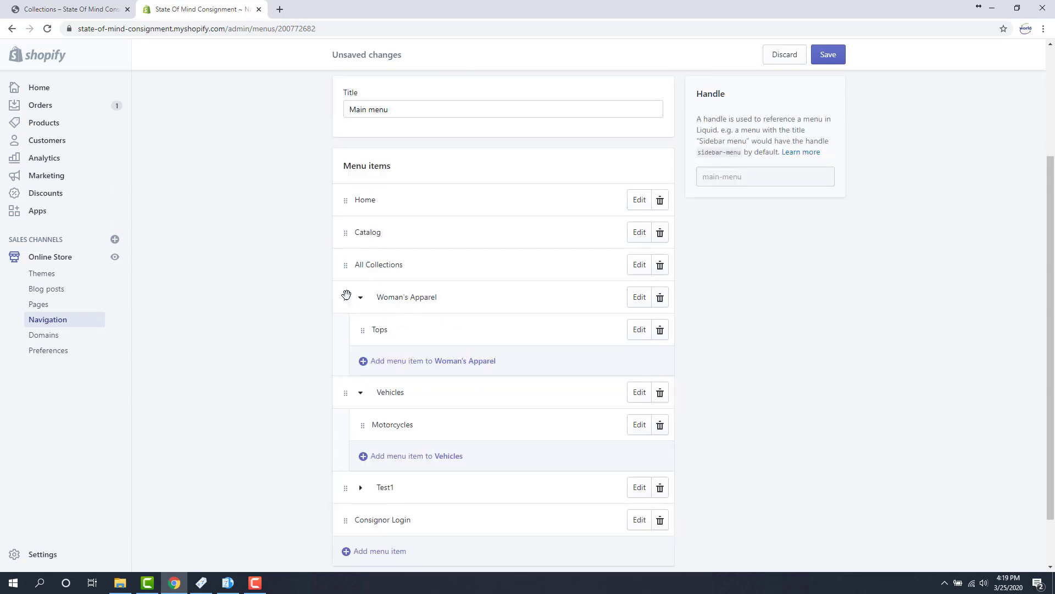
mouse_move(408, 404)
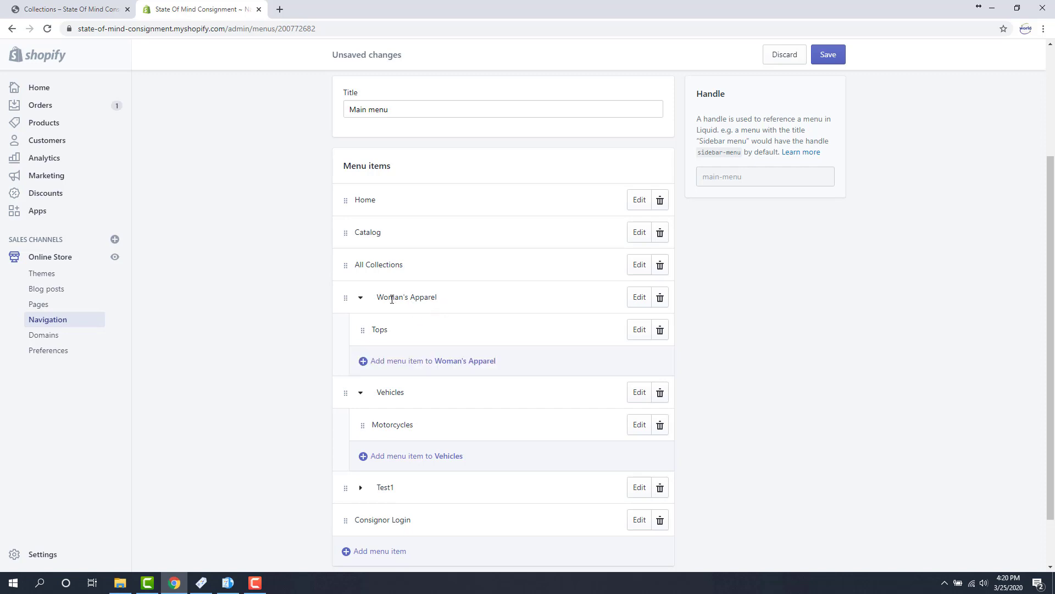
mouse_move(401, 360)
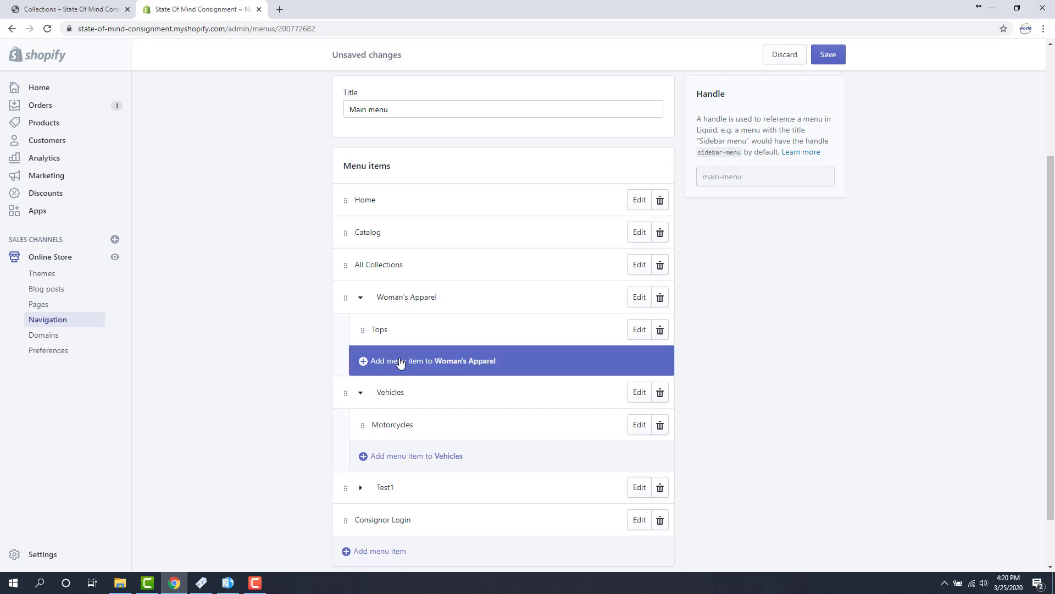
mouse_move(403, 368)
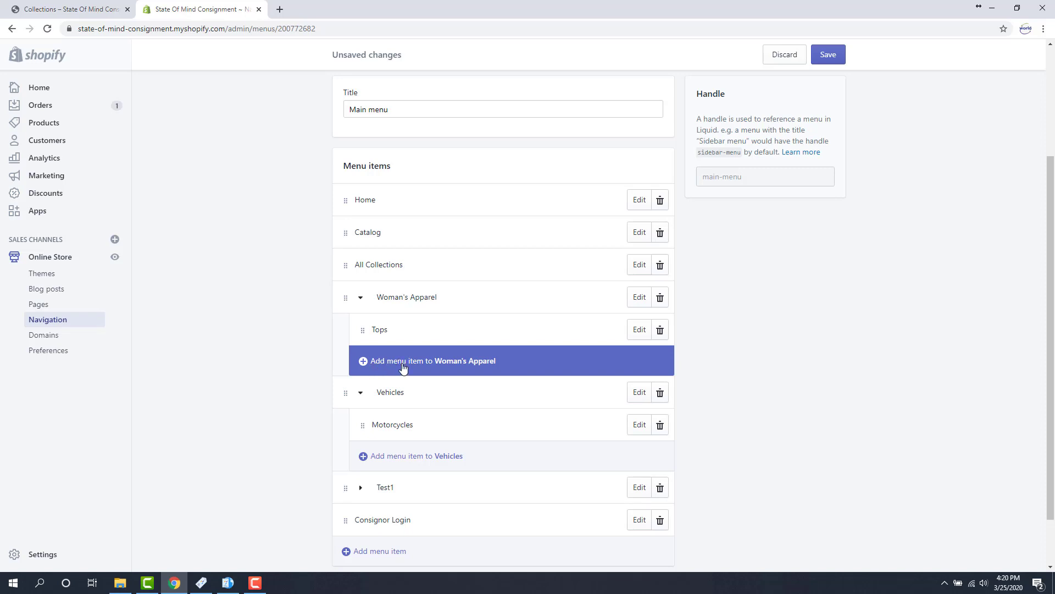
mouse_move(443, 363)
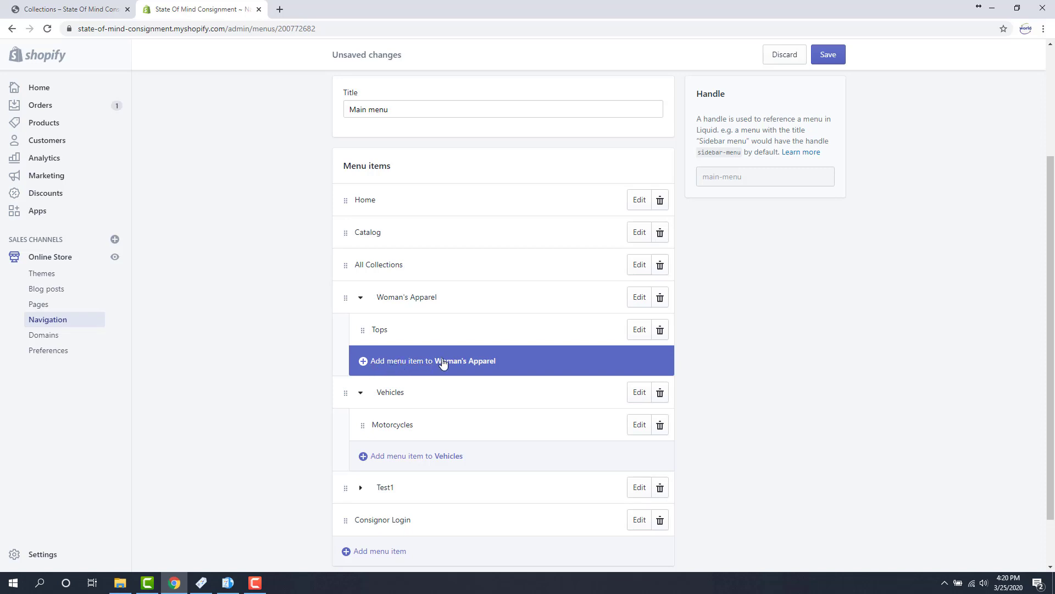
Step: Add a 'Bottoms' item under Woman's Apparel, linked to the Pants/Shorts collection
left_click(431, 360)
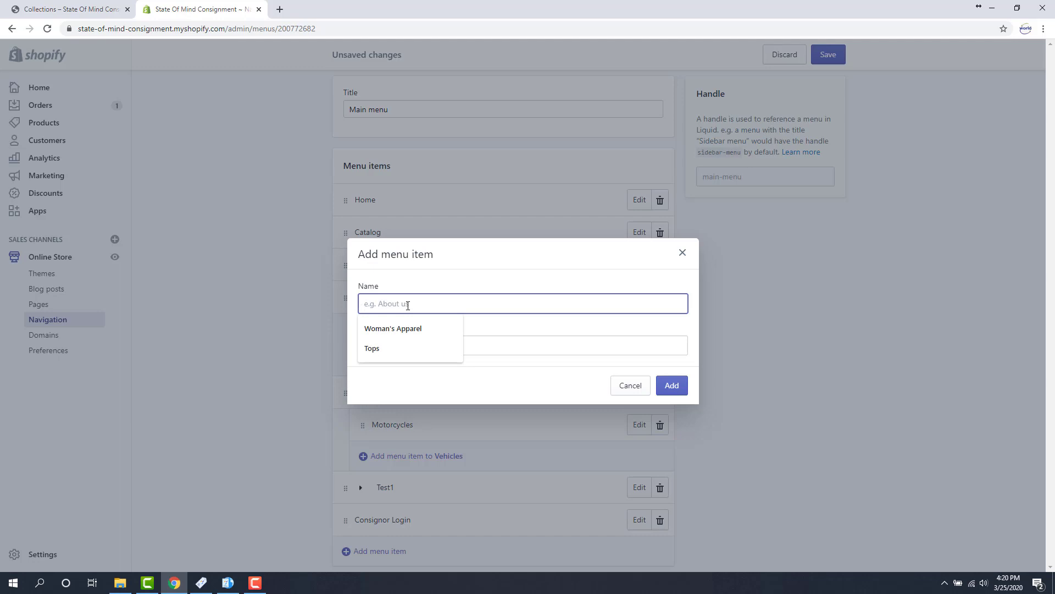
type("Bo")
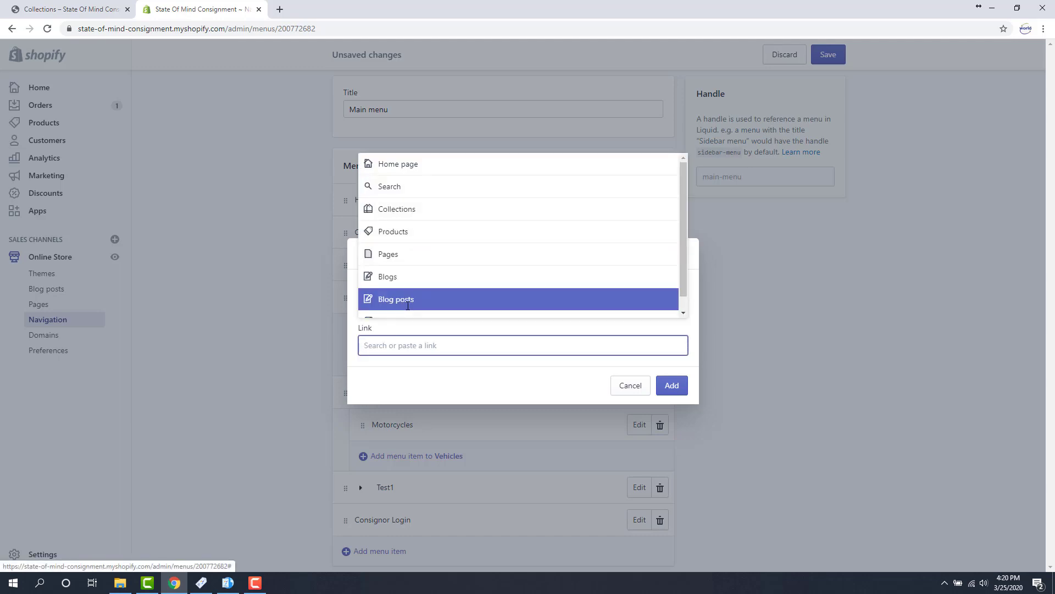
type("Pant")
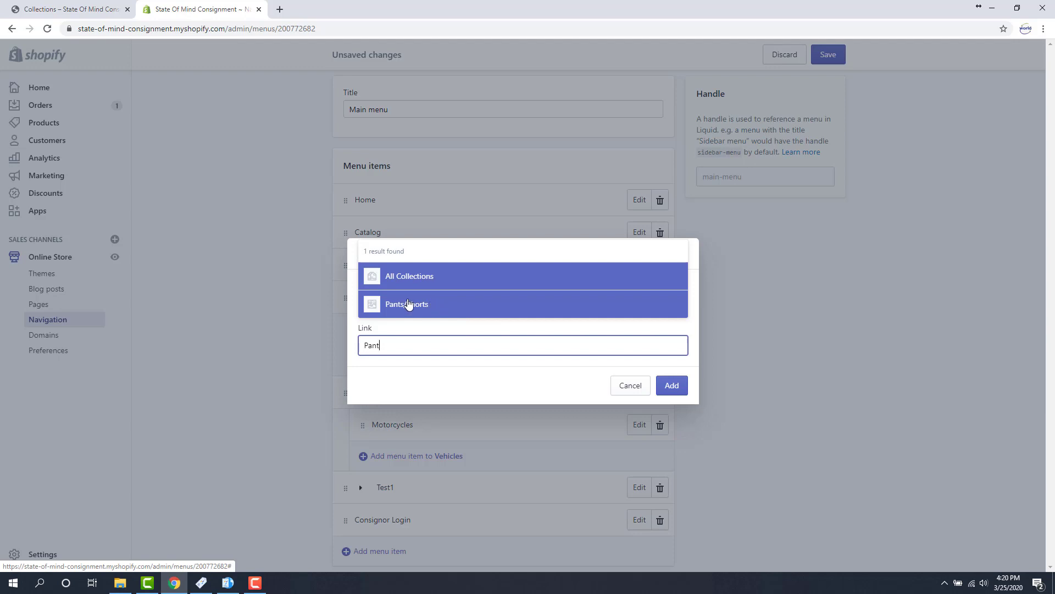
mouse_move(406, 304)
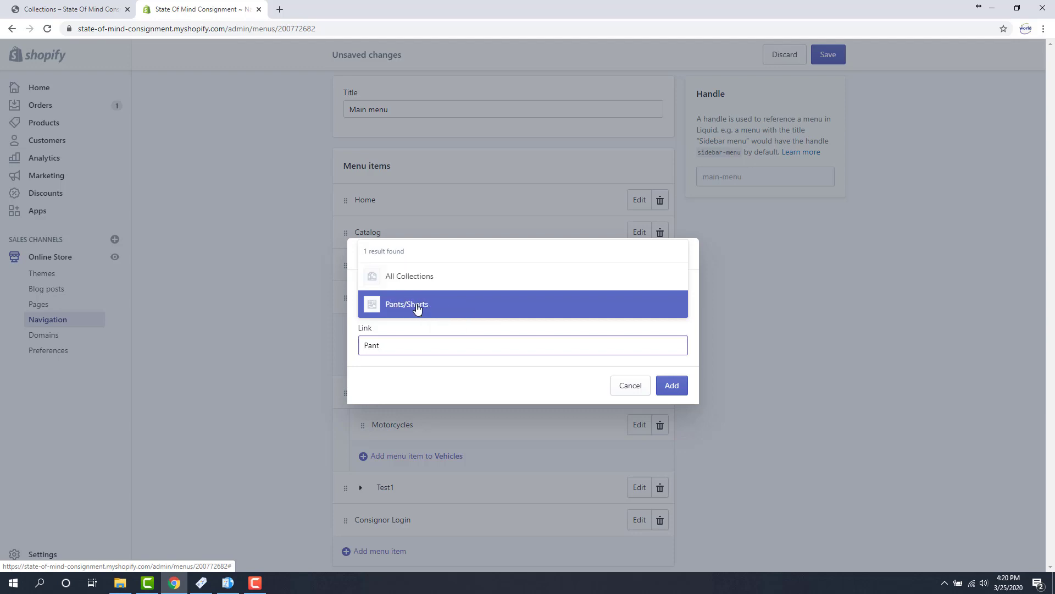
left_click(407, 304)
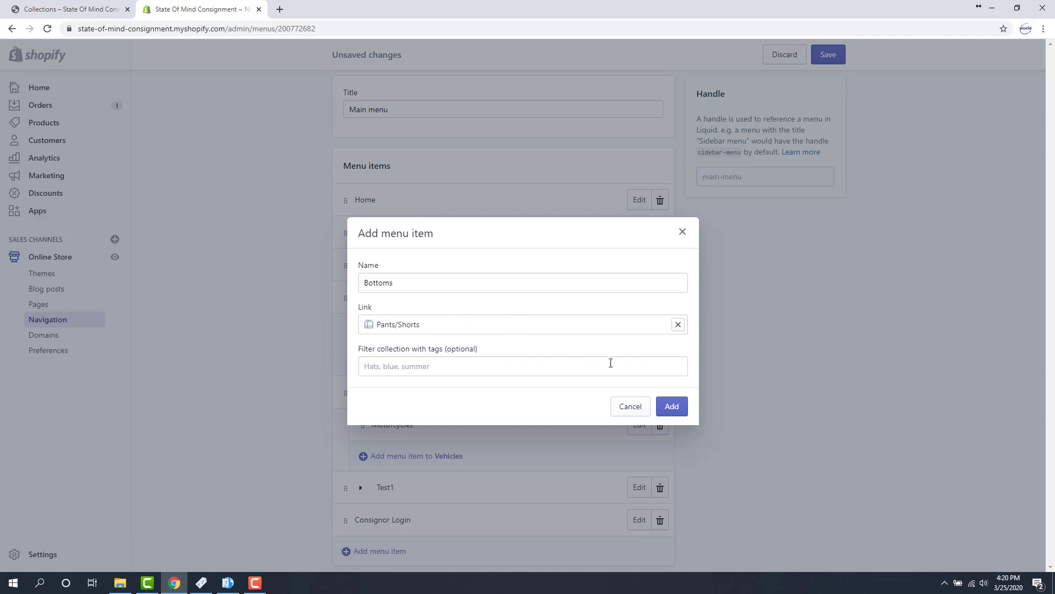
left_click(672, 405)
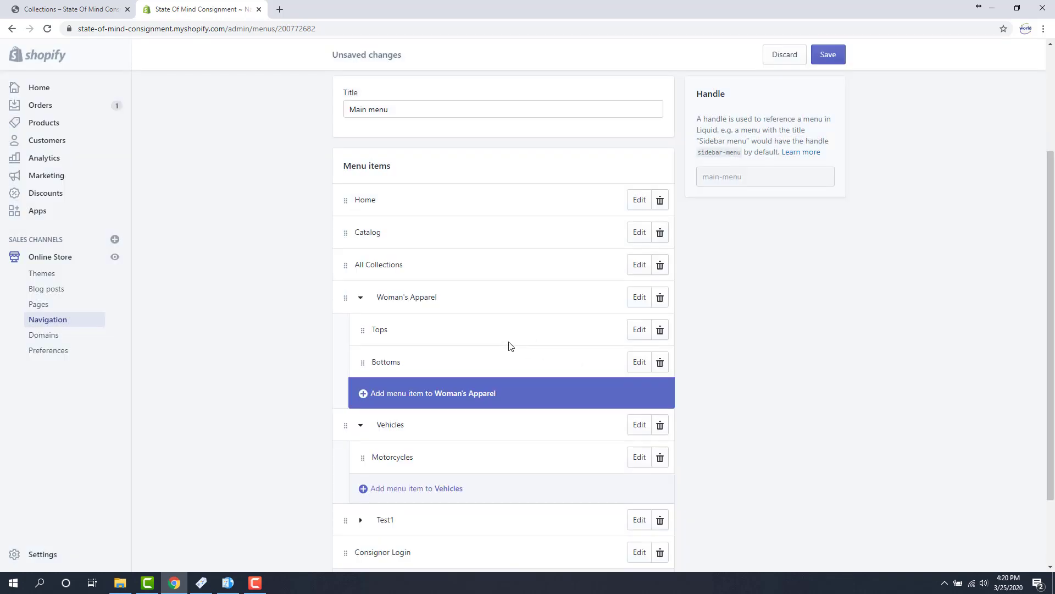
Step: Glance at the live storefront, then return to the Main menu editor
scroll("down", 3)
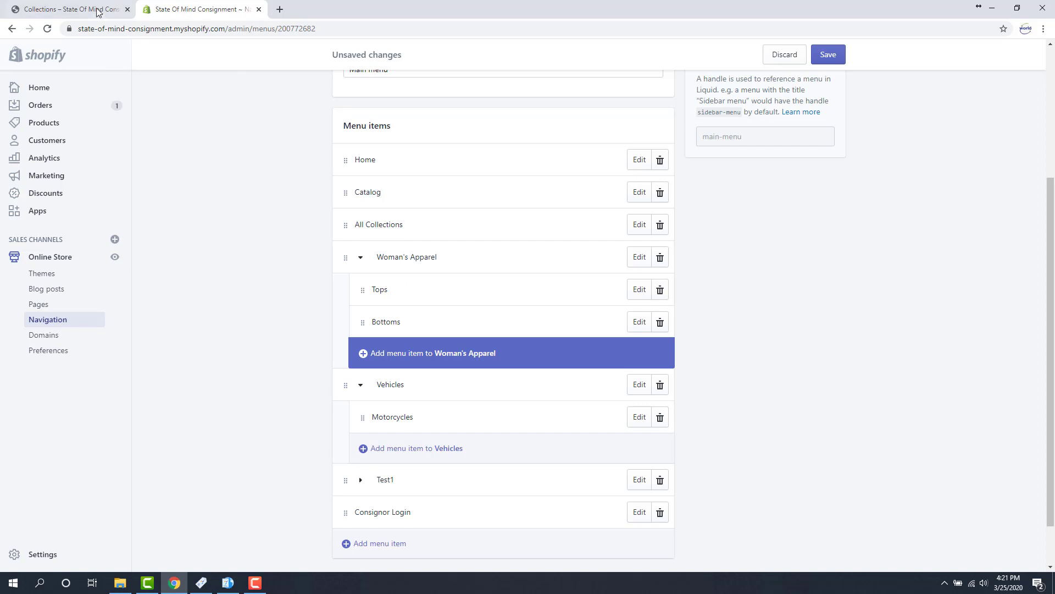
left_click(67, 8)
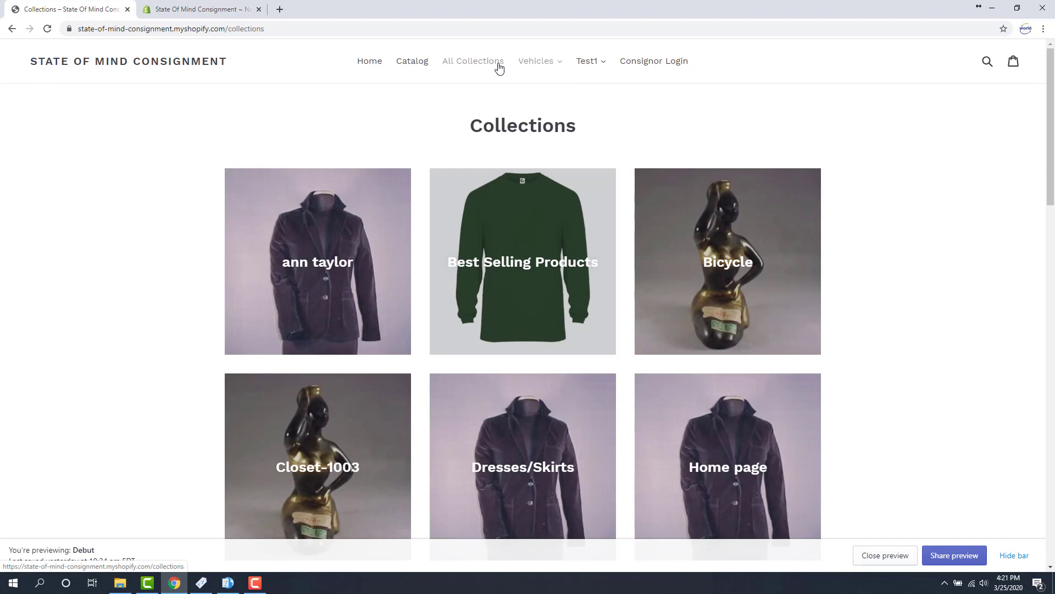
left_click(200, 9)
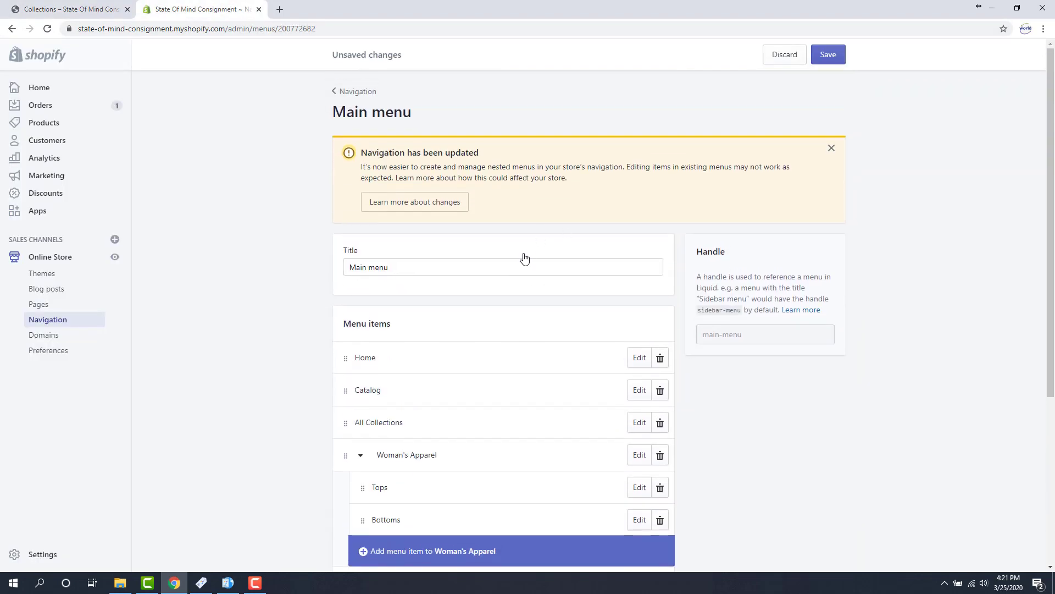
Step: Save the edited Main menu and switch to the storefront to check it
scroll("down", 3)
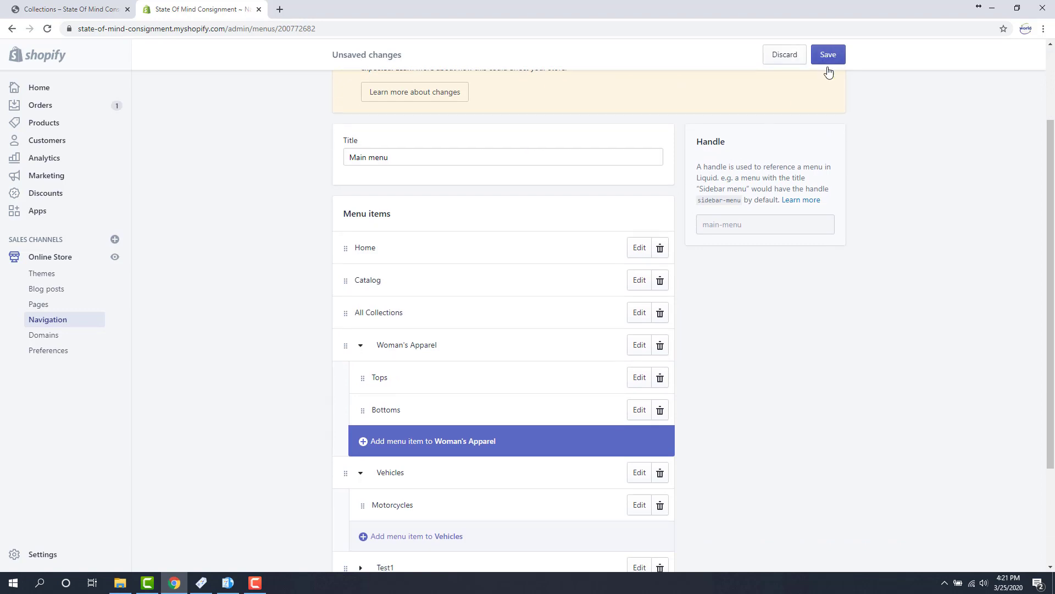
scroll("down", 3)
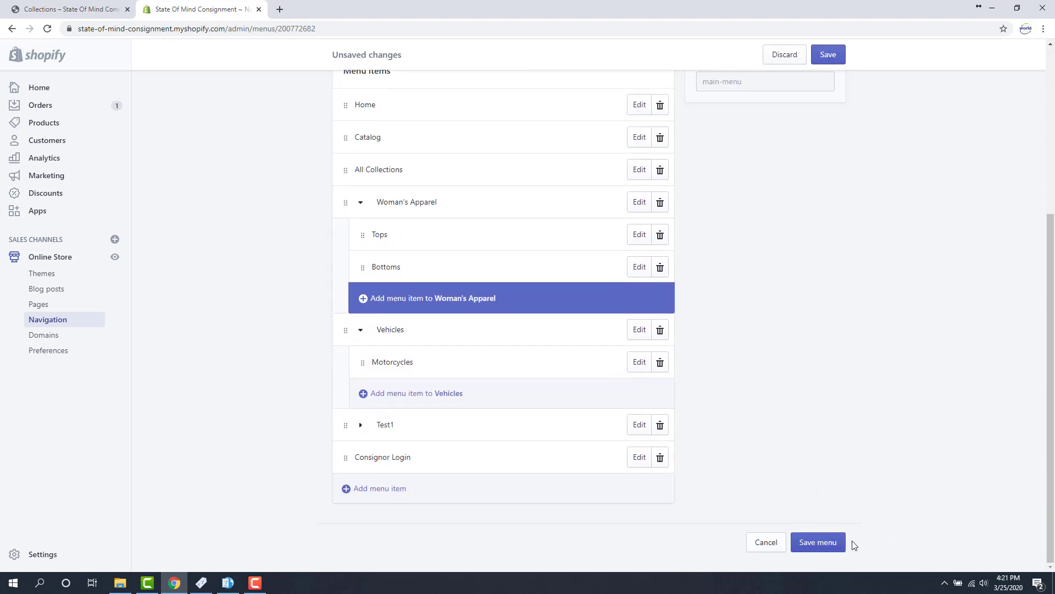
left_click(817, 542)
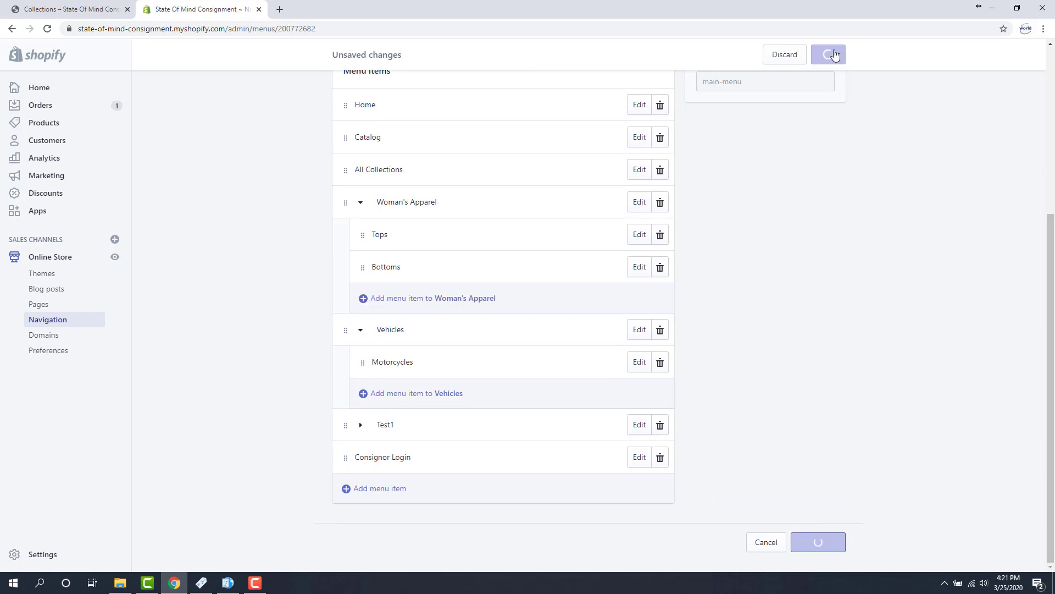
left_click(828, 55)
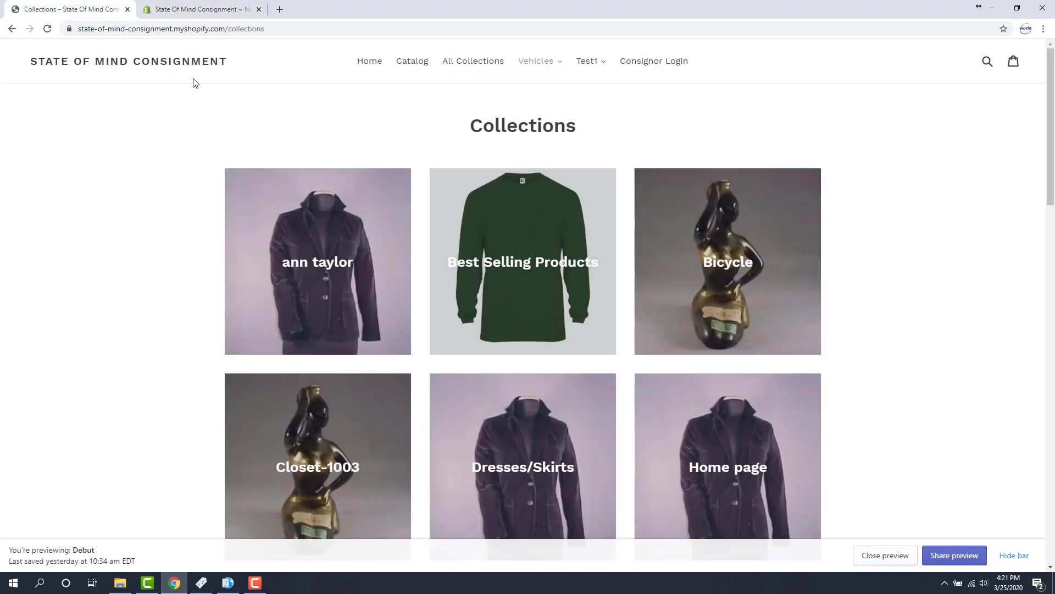
mouse_move(267, 96)
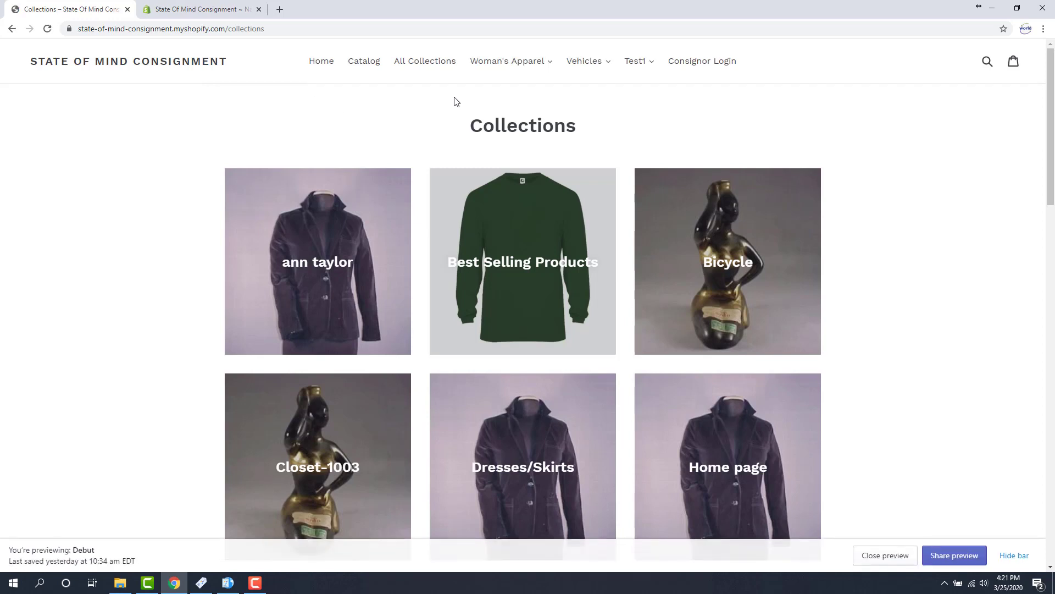
mouse_move(510, 61)
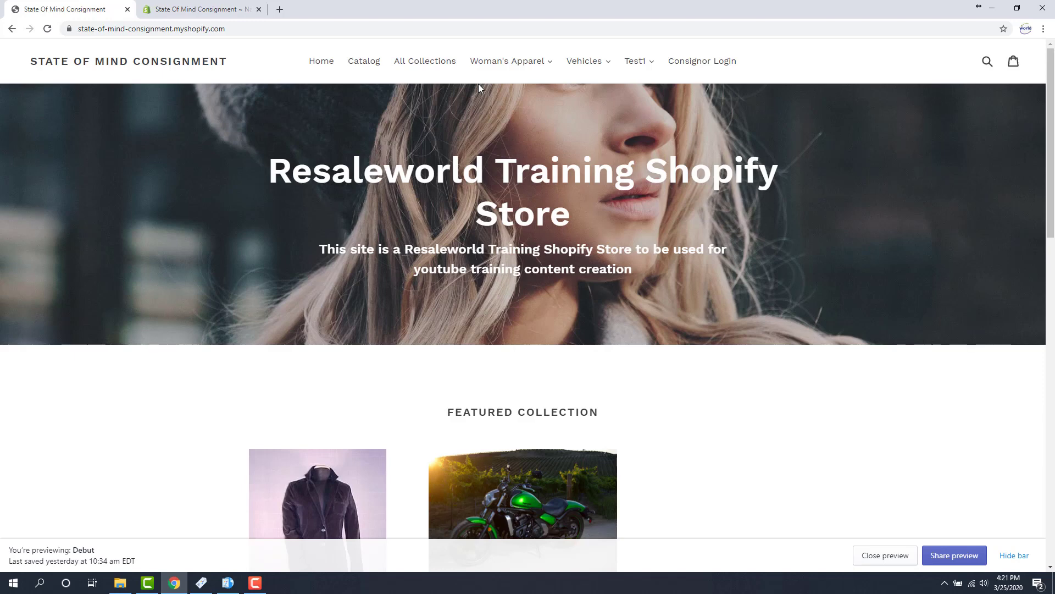
mouse_move(552, 68)
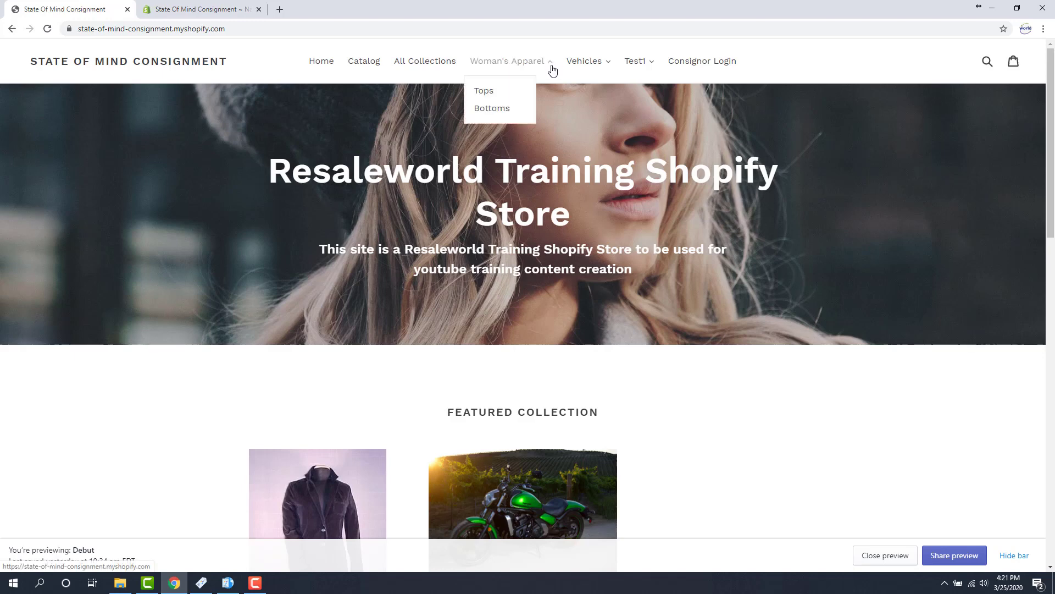
mouse_move(484, 94)
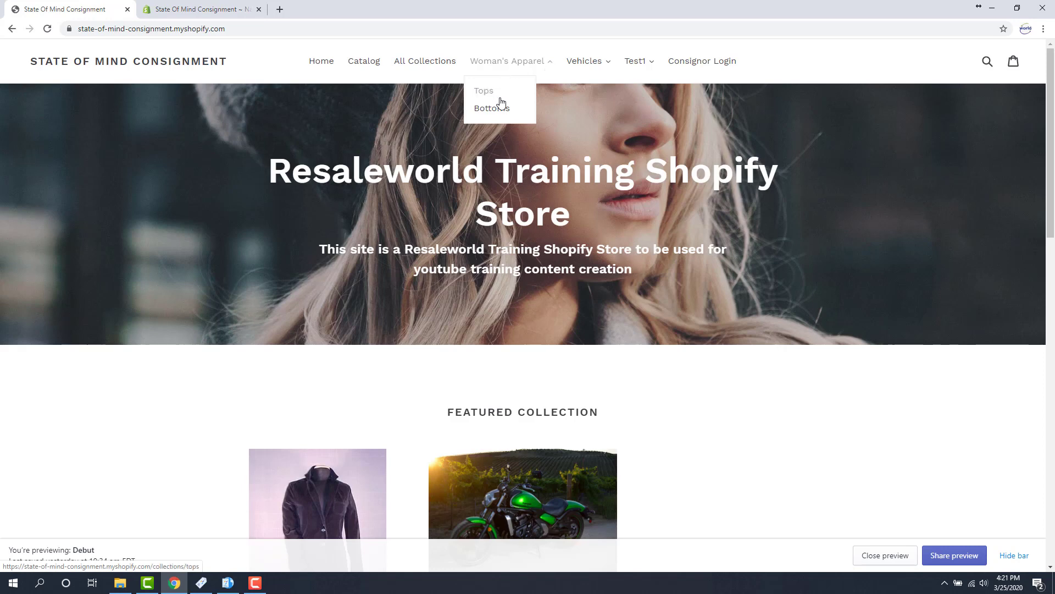
mouse_move(485, 99)
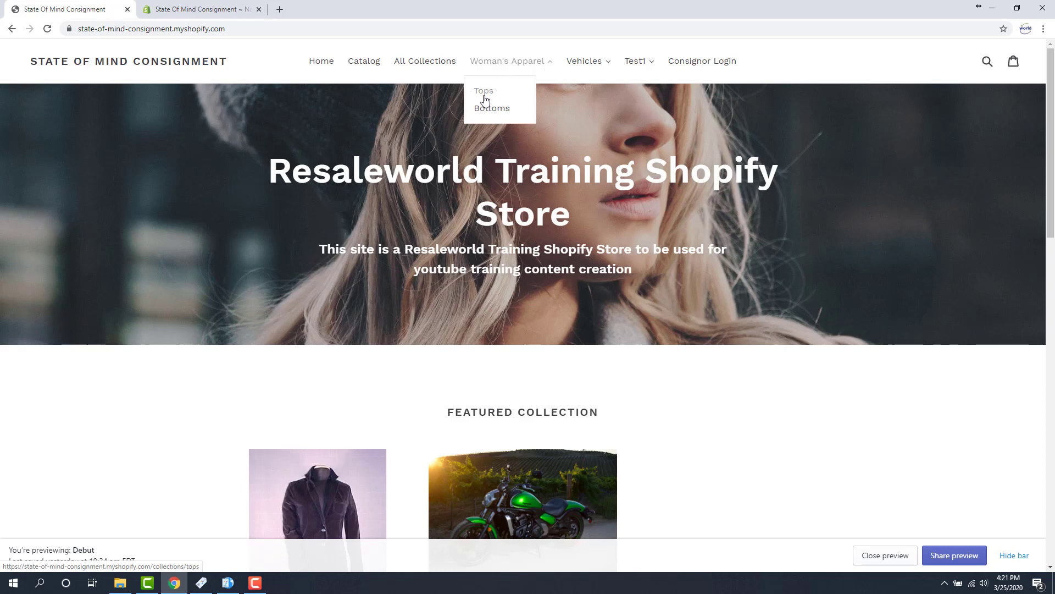
Step: Open the six-product Tops collection from the storefront's Woman's Apparel dropdown, then reopen the dropdown
left_click(483, 91)
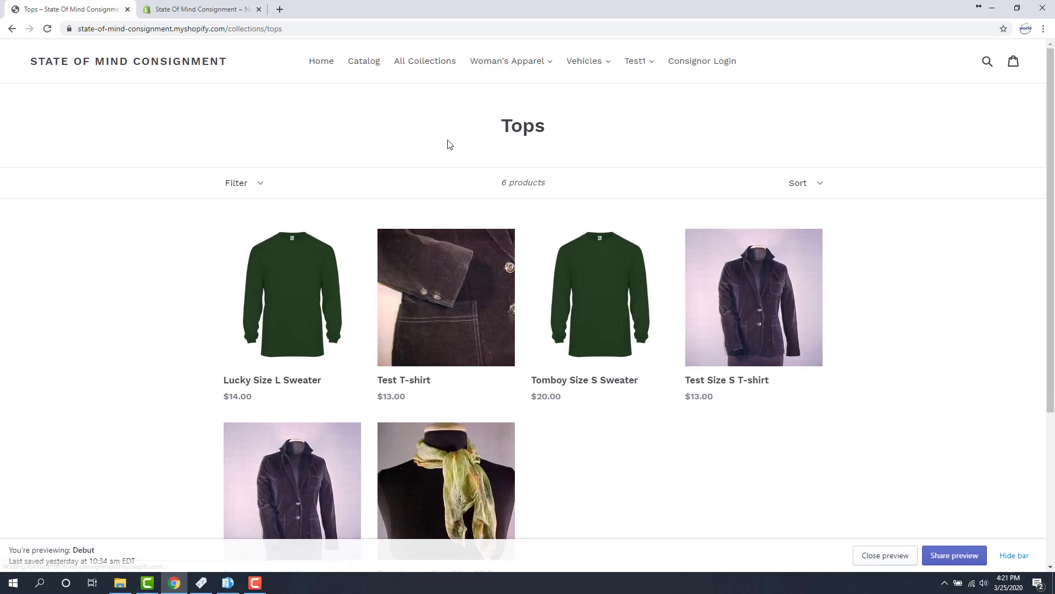
scroll("down", 3)
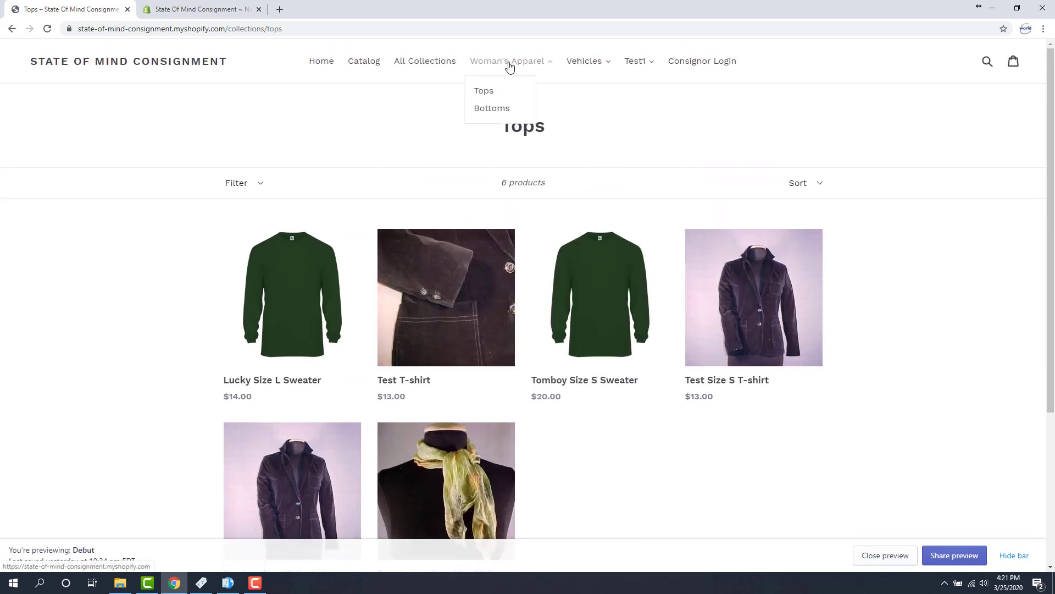
left_click(491, 107)
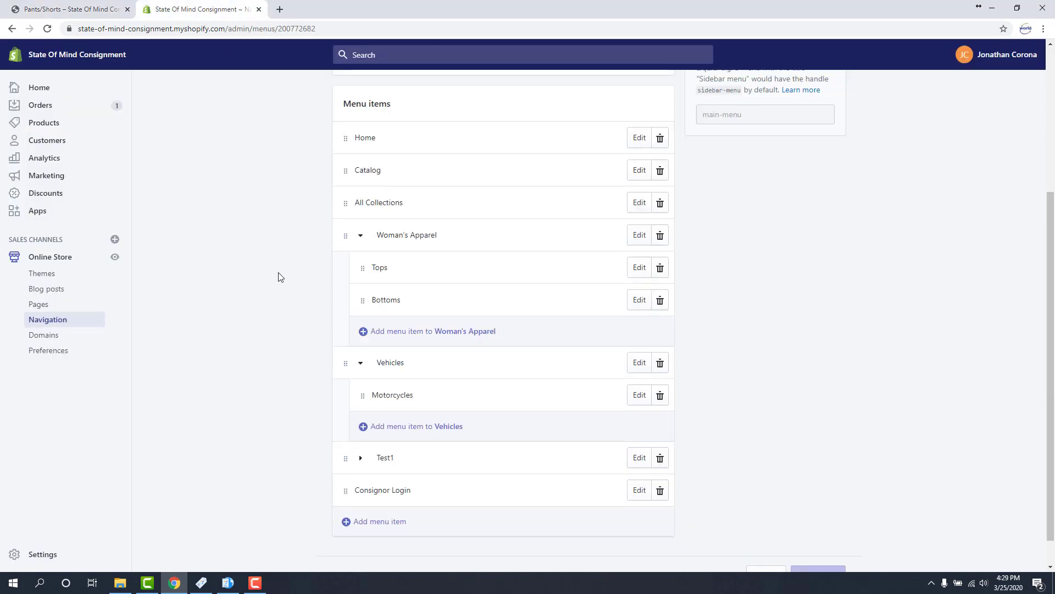
mouse_move(288, 242)
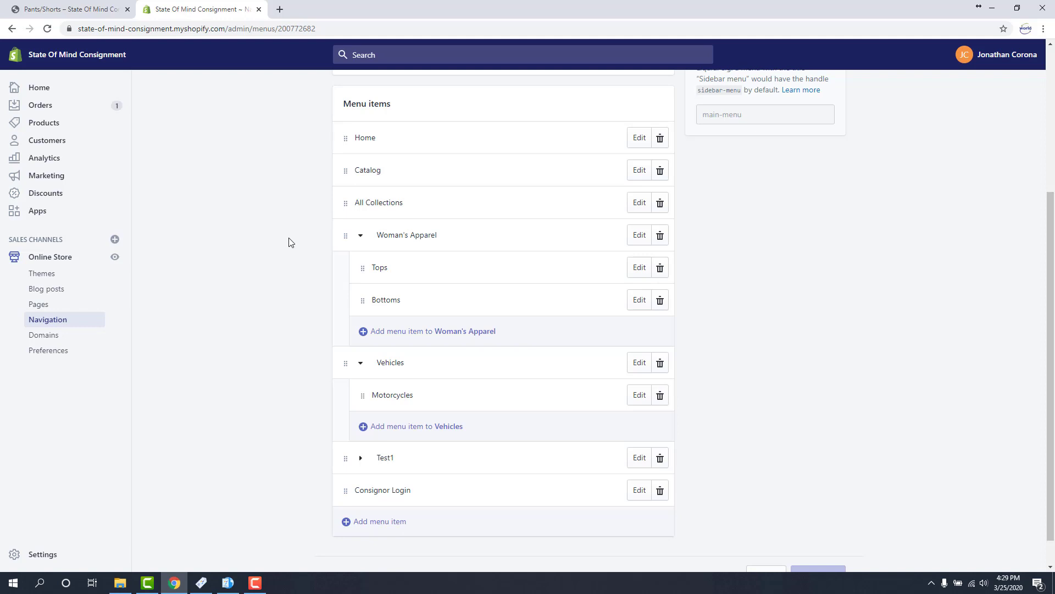
mouse_move(321, 304)
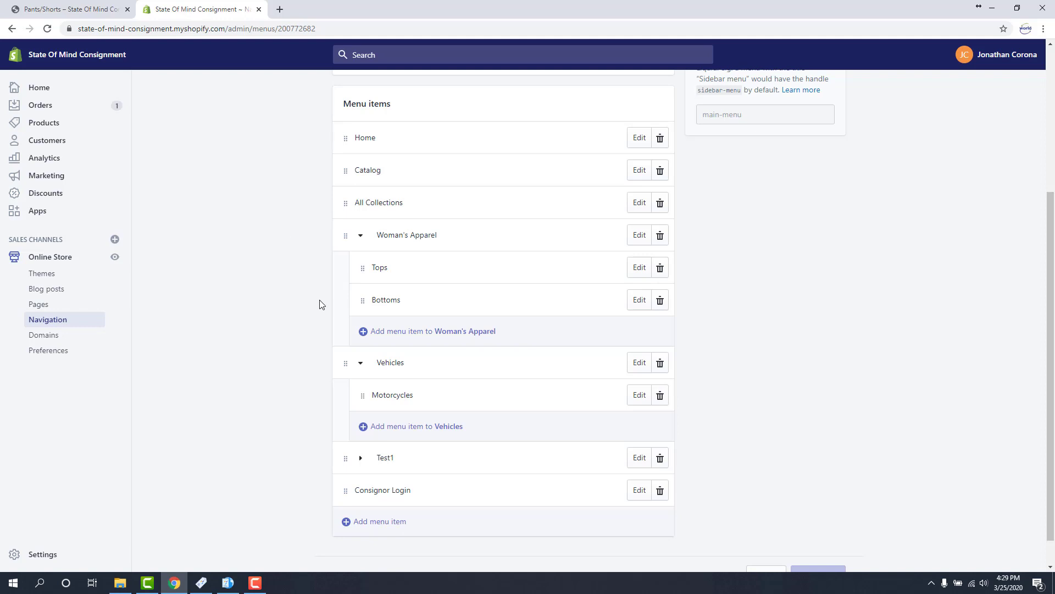
mouse_move(306, 298)
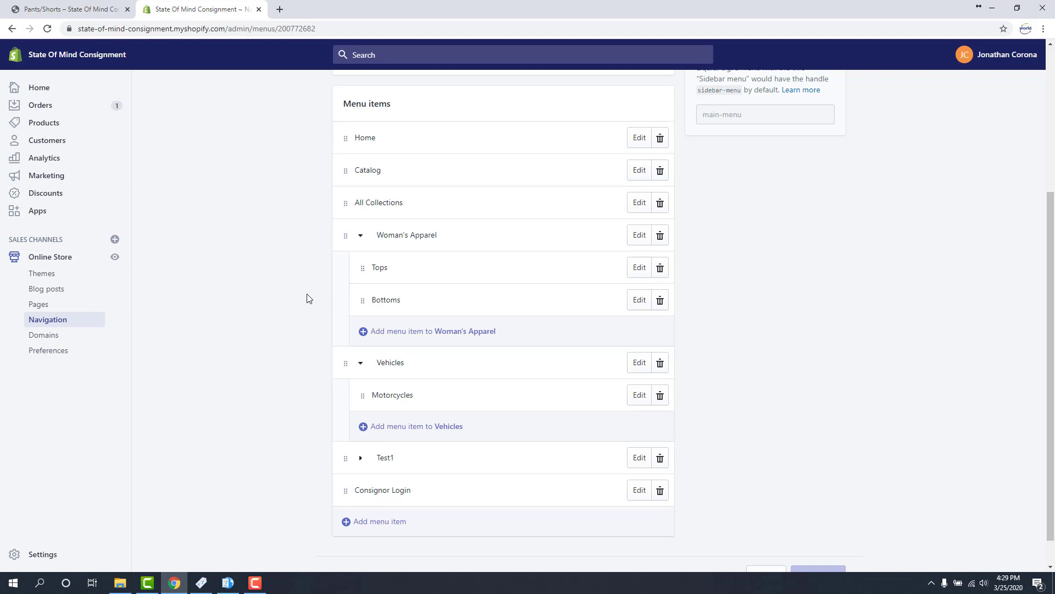